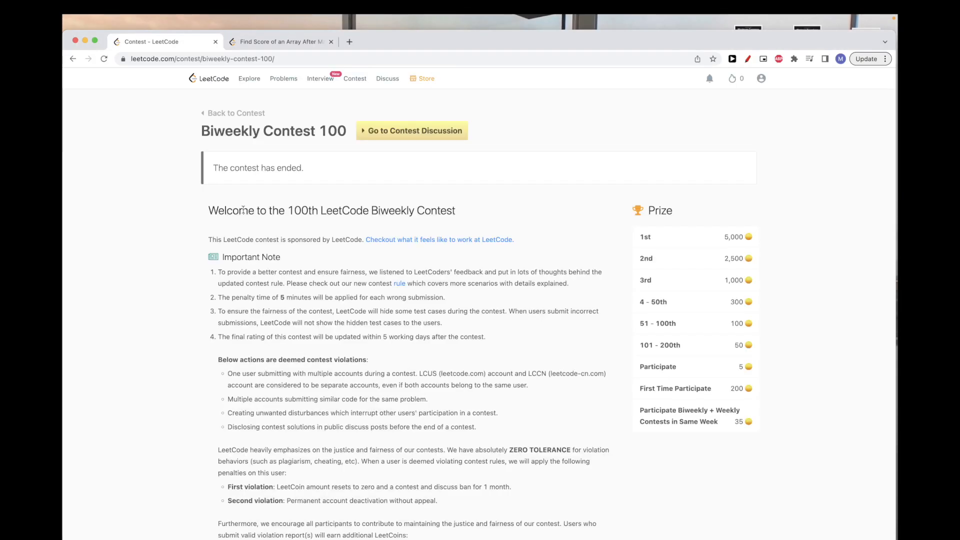
{"action": "mouse_move", "coordinate": [209, 149]}
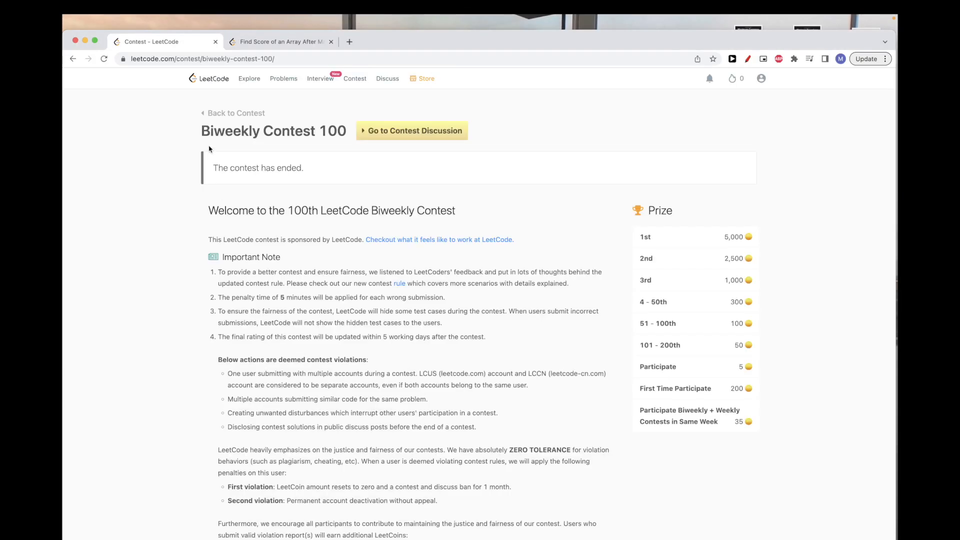
- Switch to the 'Find Score of an Array After Marking All Elements' problem page
{"action": "left_click", "coordinate": [279, 41]}
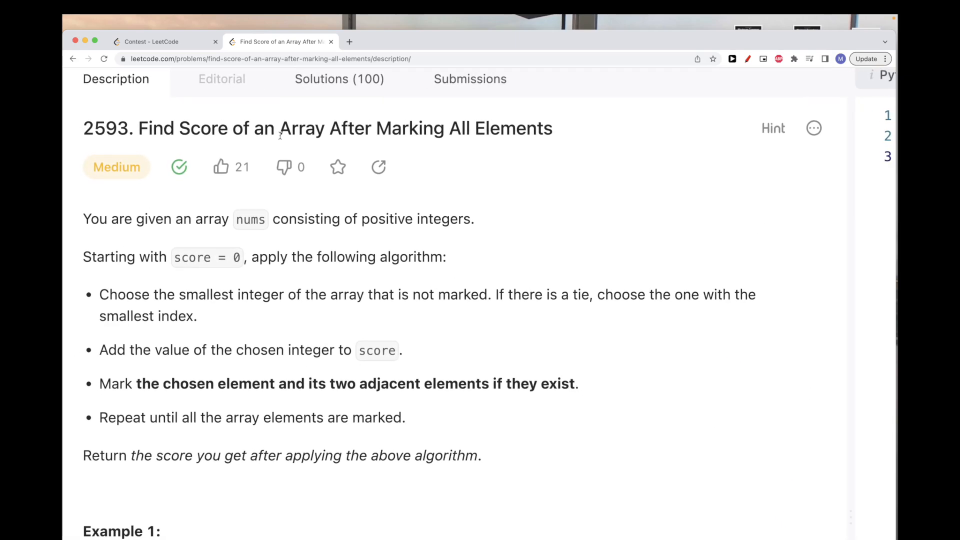
- Underline key terms nums, score, smallest and chosen in red and circle score, reaching Example 1
{"action": "left_click_drag", "start_coordinate": [290, 128], "coordinate": [536, 128]}
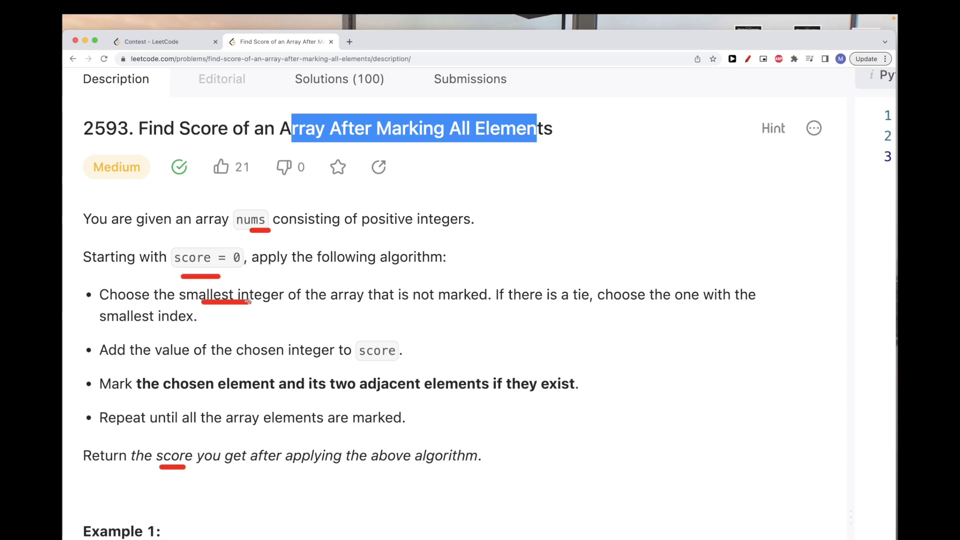
{"action": "mouse_move", "coordinate": [623, 303]}
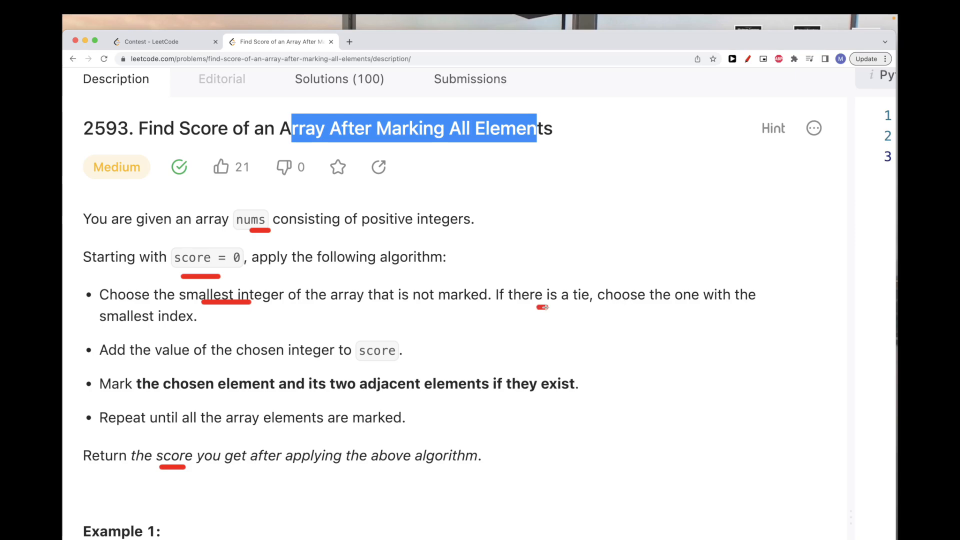
{"action": "mouse_move", "coordinate": [253, 341]}
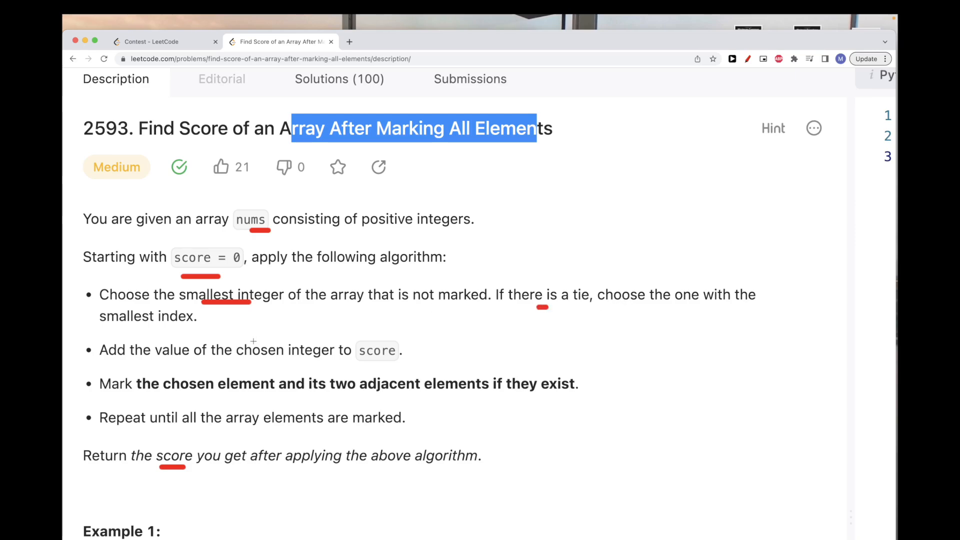
{"action": "mouse_move", "coordinate": [181, 399]}
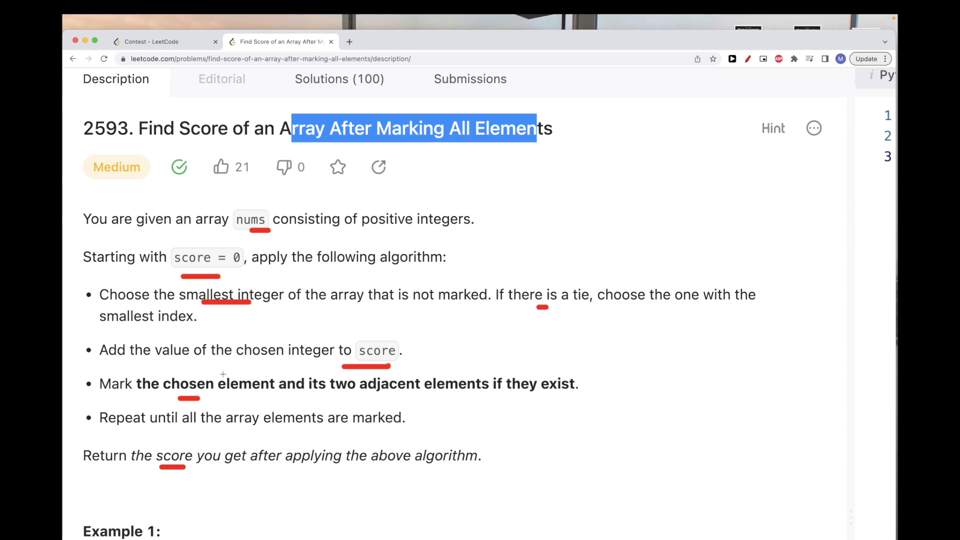
{"action": "scroll", "scroll_direction": "down", "scroll_amount": 3}
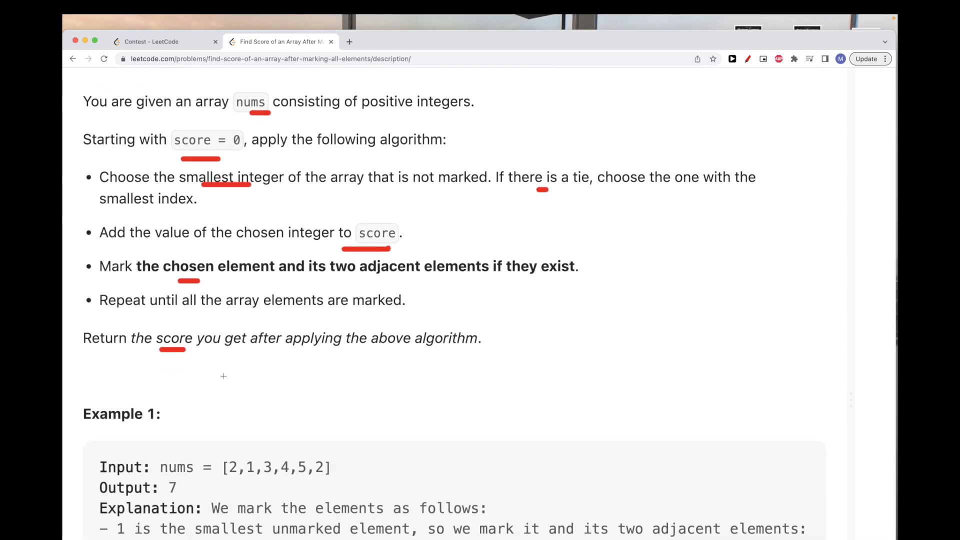
{"action": "scroll", "scroll_direction": "down", "scroll_amount": 3}
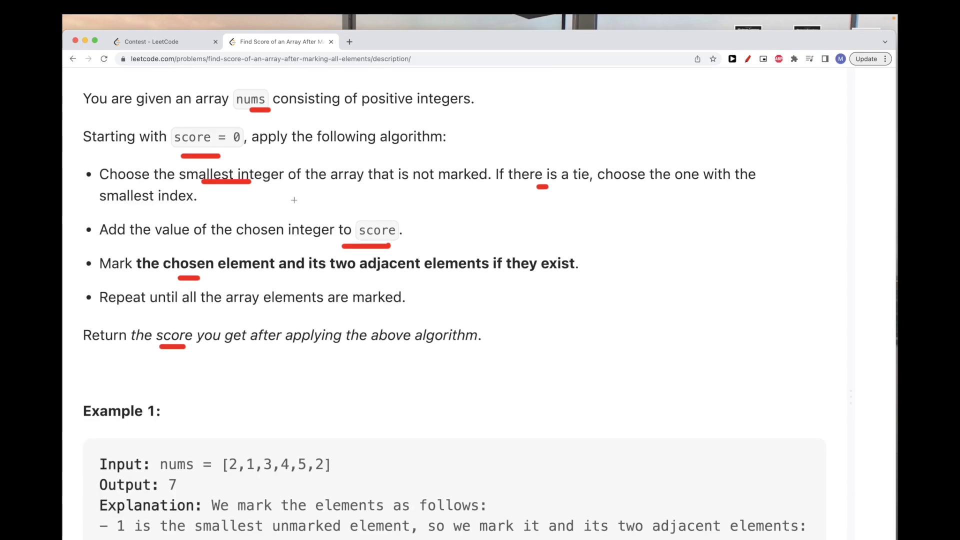
{"action": "mouse_move", "coordinate": [259, 193]}
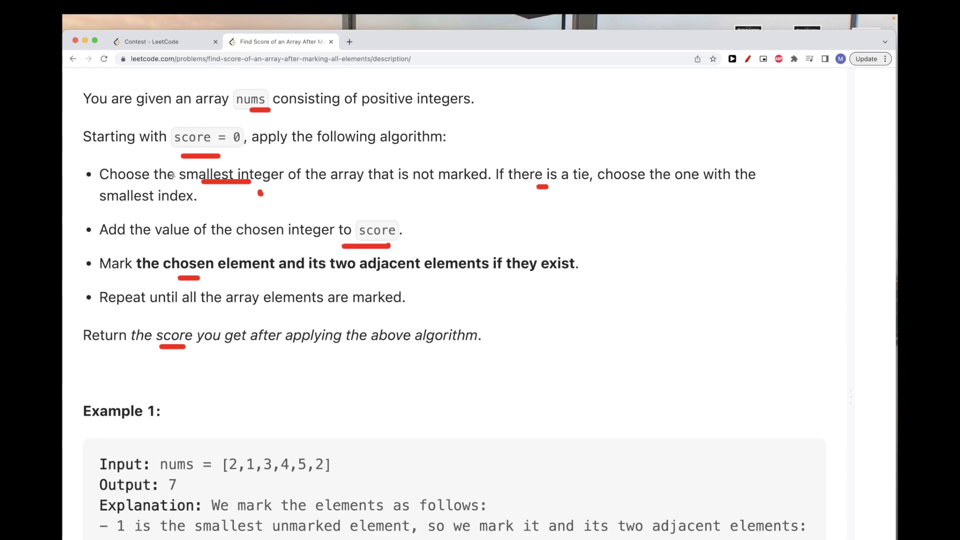
{"action": "mouse_move", "coordinate": [205, 219]}
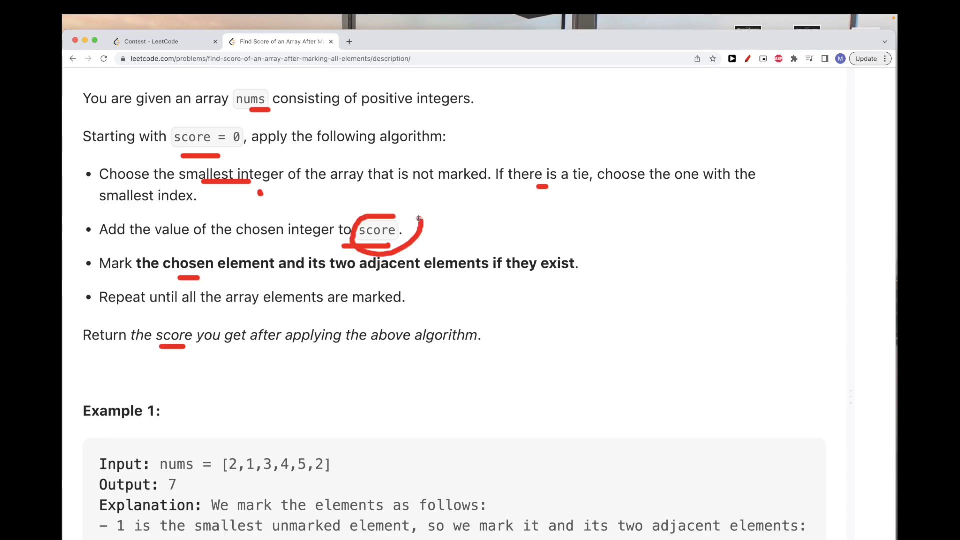
- Mark Example 1's chosen array elements in order, then leave 'smallest integer' and 'two adjacent elements' underlined
{"action": "scroll", "scroll_direction": "down", "scroll_amount": 3}
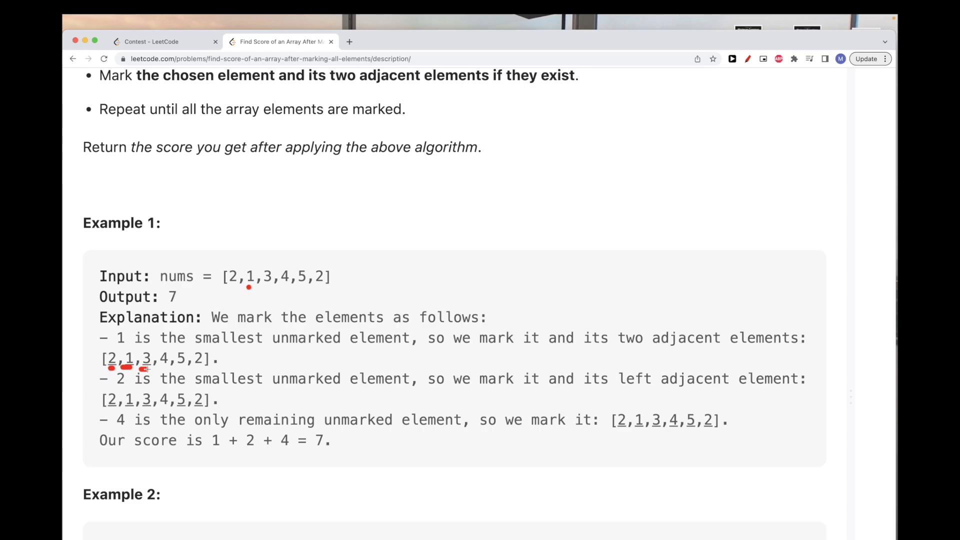
{"action": "left_click_drag", "start_coordinate": [109, 368], "coordinate": [150, 368]}
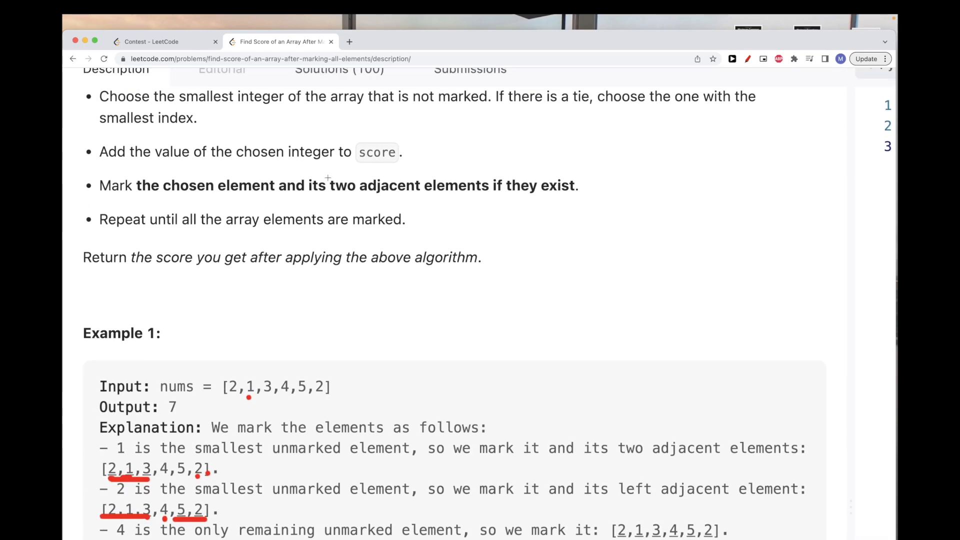
{"action": "scroll", "scroll_direction": "down", "scroll_amount": 3}
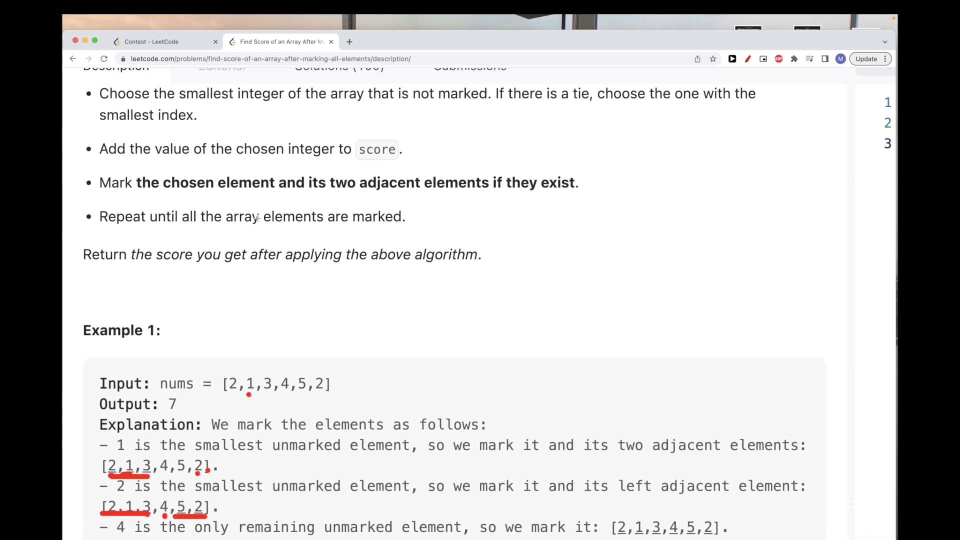
{"action": "scroll", "scroll_direction": "down", "scroll_amount": 3}
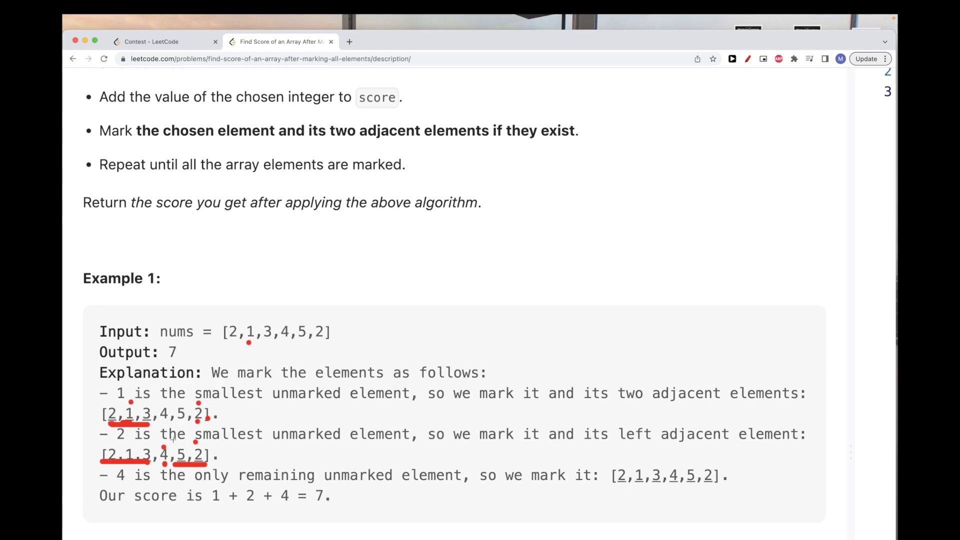
{"action": "left_click_drag", "start_coordinate": [310, 512], "coordinate": [351, 512]}
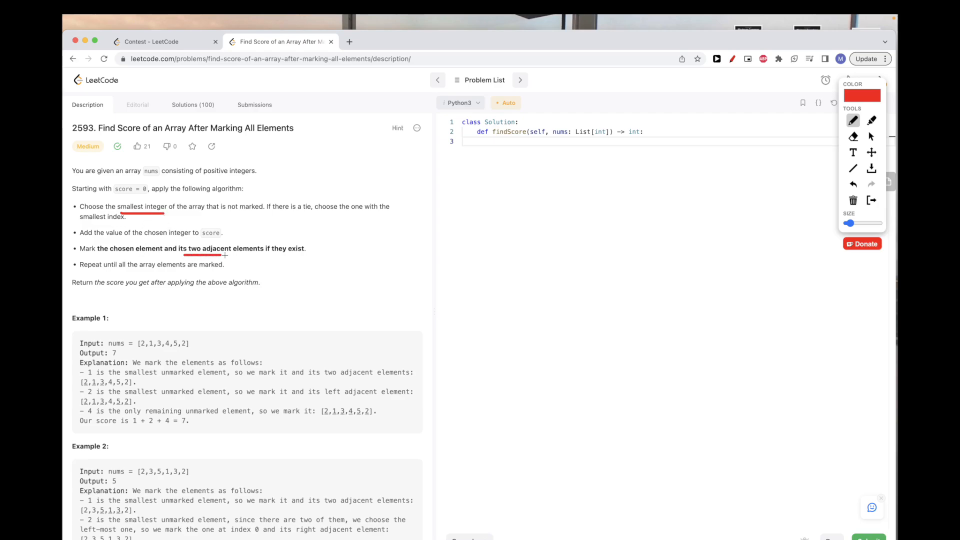
- Extend the red underline across the whole phrase 'two adjacent elements'
{"action": "left_click_drag", "start_coordinate": [202, 254], "coordinate": [248, 254]}
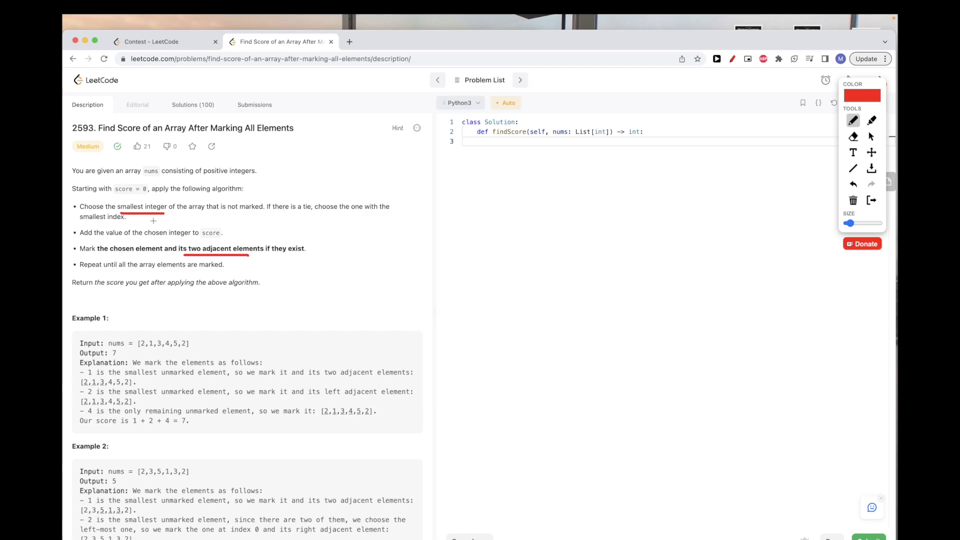
{"action": "mouse_move", "coordinate": [214, 242]}
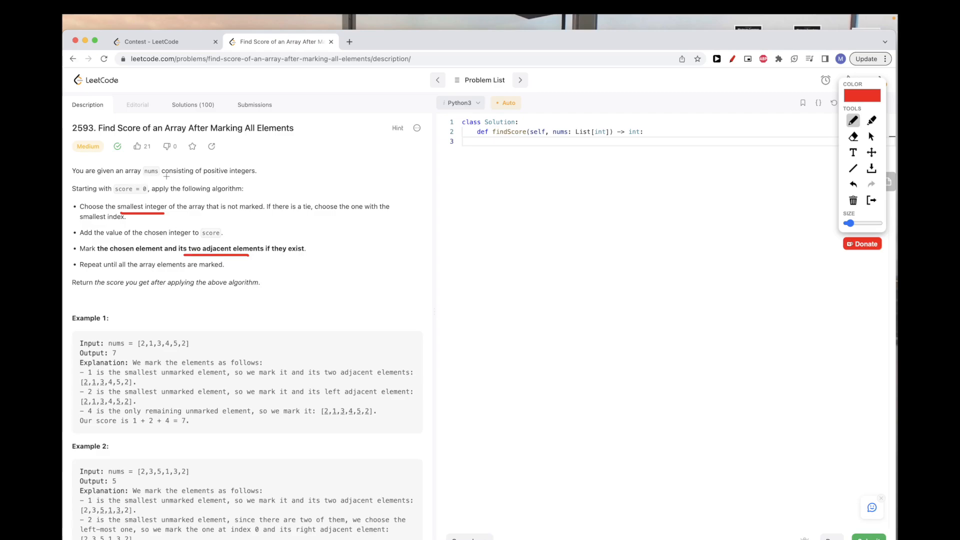
{"action": "mouse_move", "coordinate": [182, 197]}
{"action": "type", "text": "[2,1,3,4,5,2"}
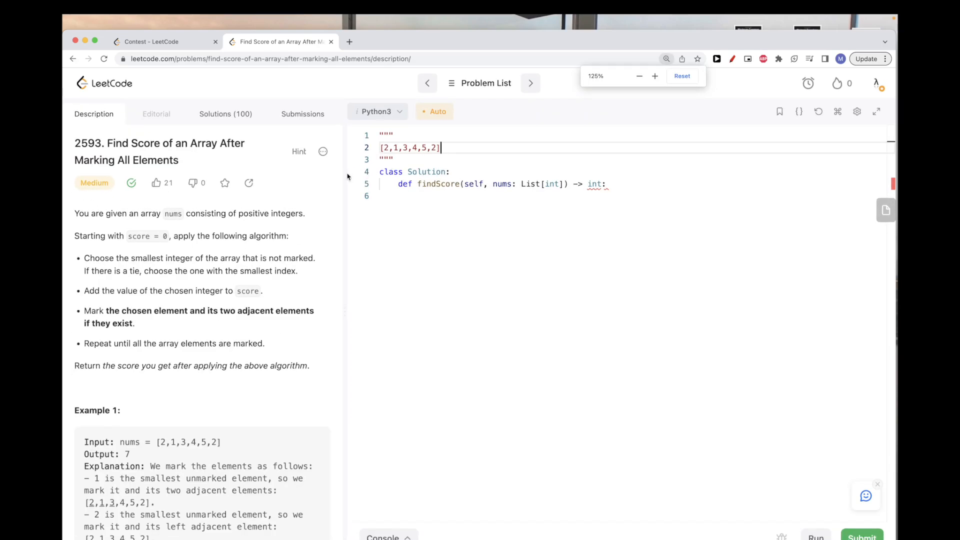
- Add index labels over the array and a heap 'hp' listing (2, 0), (1, 1), (3, 2) in the docstring
{"action": "type", "text": "hp"}
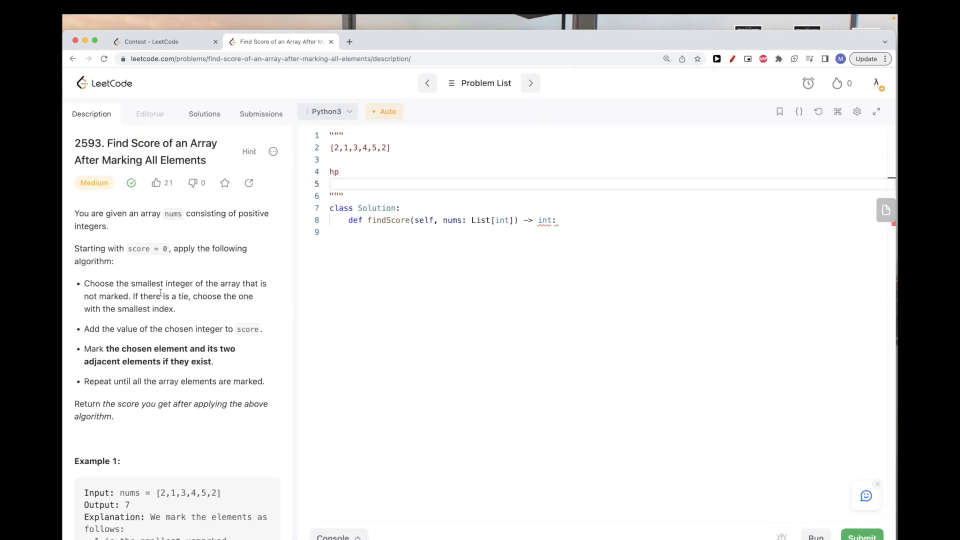
{"action": "left_click", "coordinate": [732, 59]}
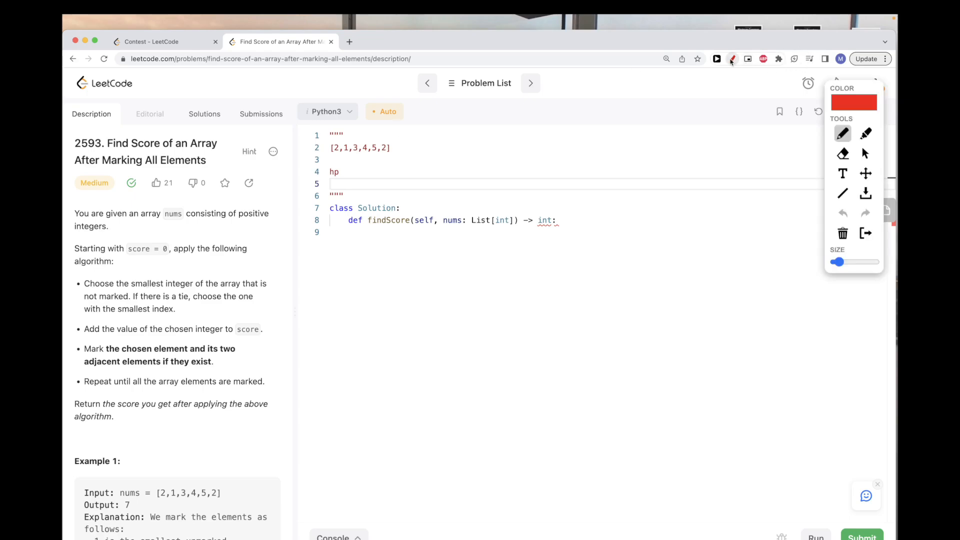
{"action": "left_click_drag", "start_coordinate": [140, 301], "coordinate": [222, 301]}
{"action": "type", "text": "("}
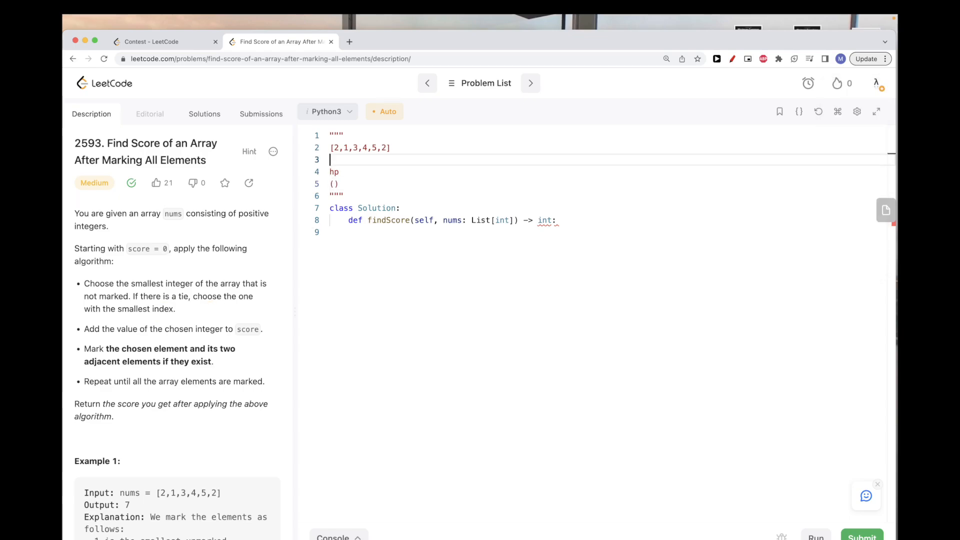
{"action": "type", "text": "0 1 2 3 4 5"}
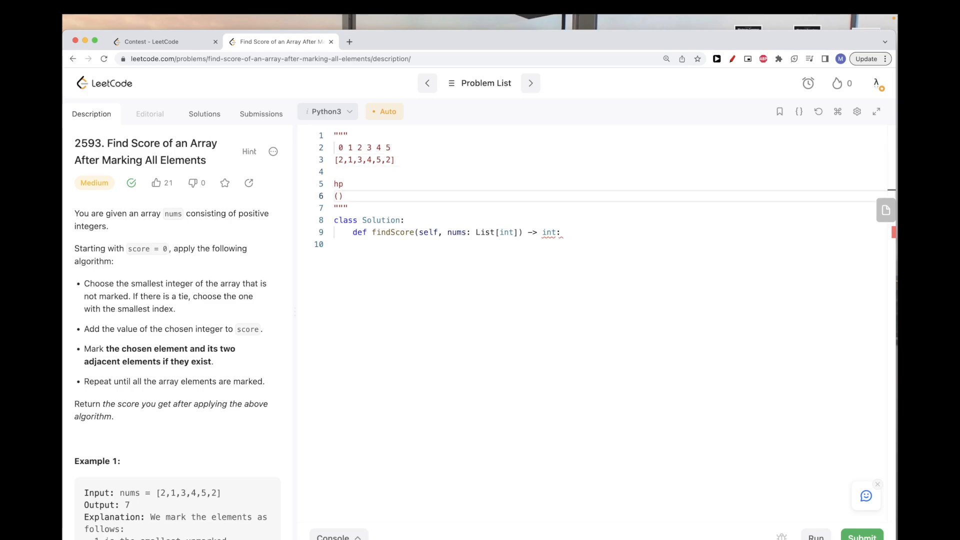
{"action": "type", "text": "1,"}
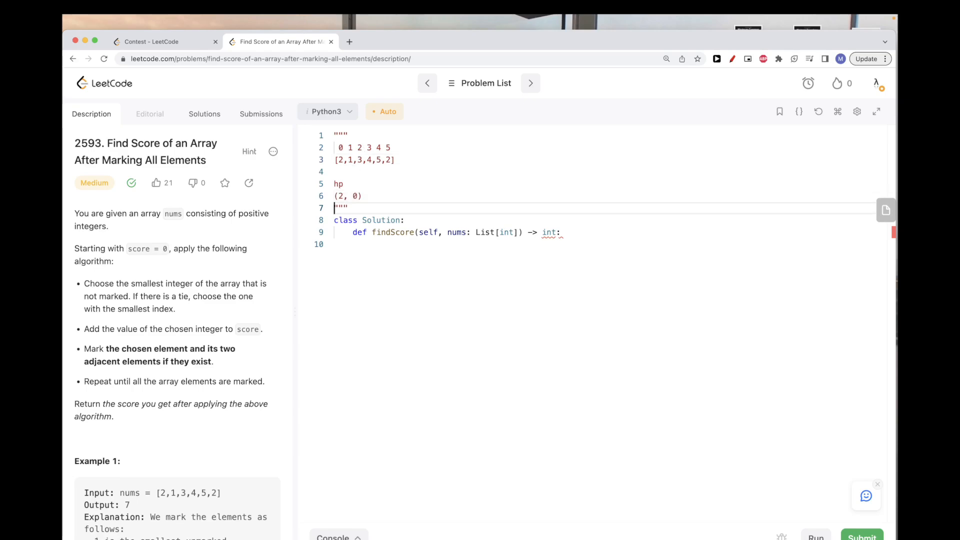
{"action": "type", "text": "()"}
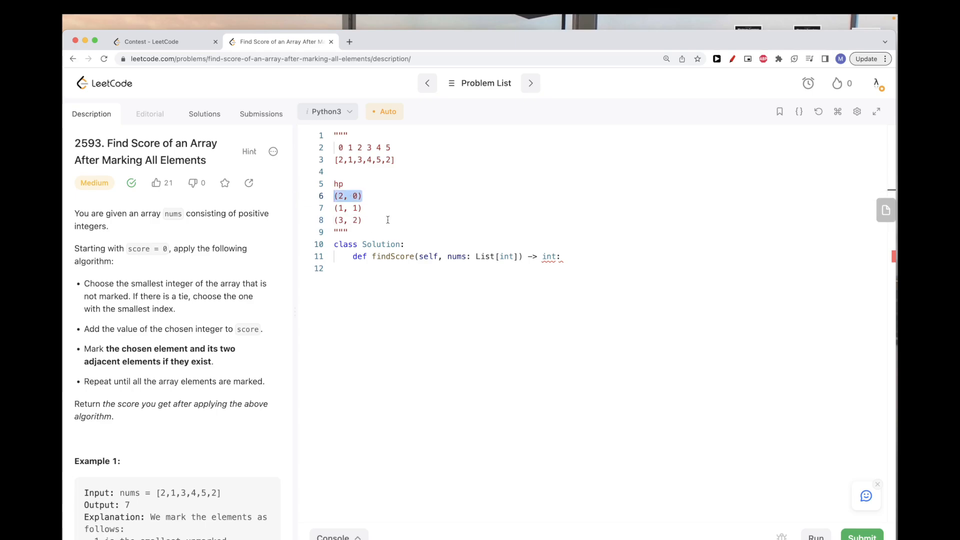
- Add an empty 'marked: {}' line to the docstring notes
{"action": "type", "text": "marke"}
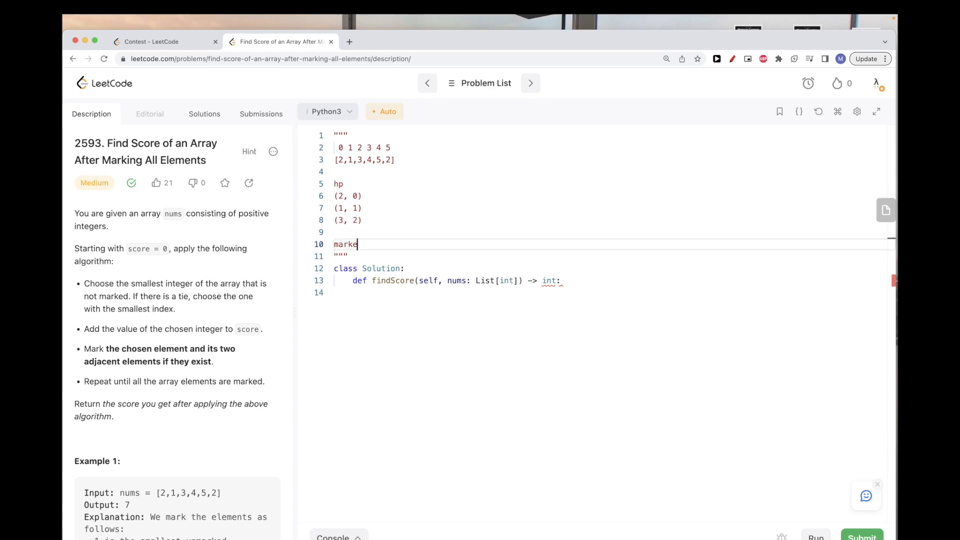
{"action": "type", "text": "d: {}"}
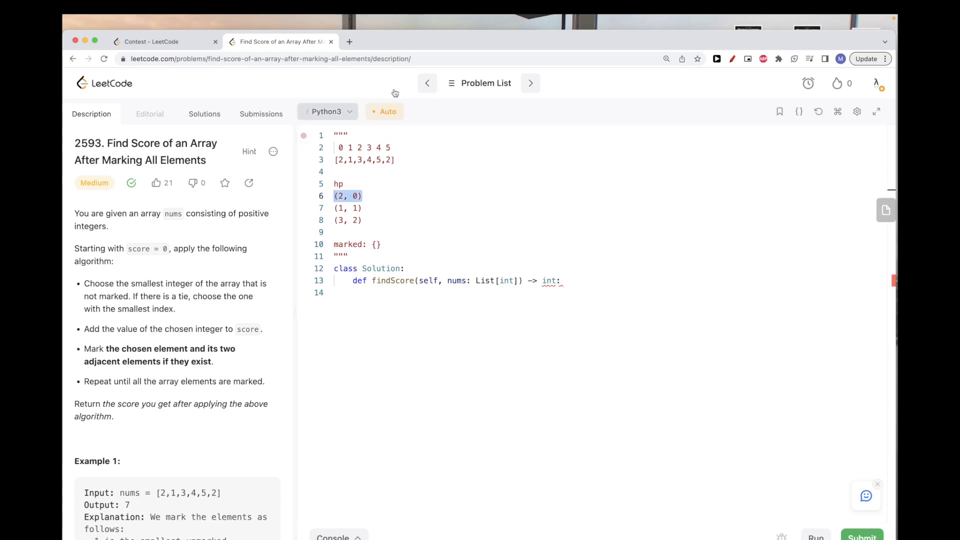
{"action": "mouse_move", "coordinate": [500, 199]}
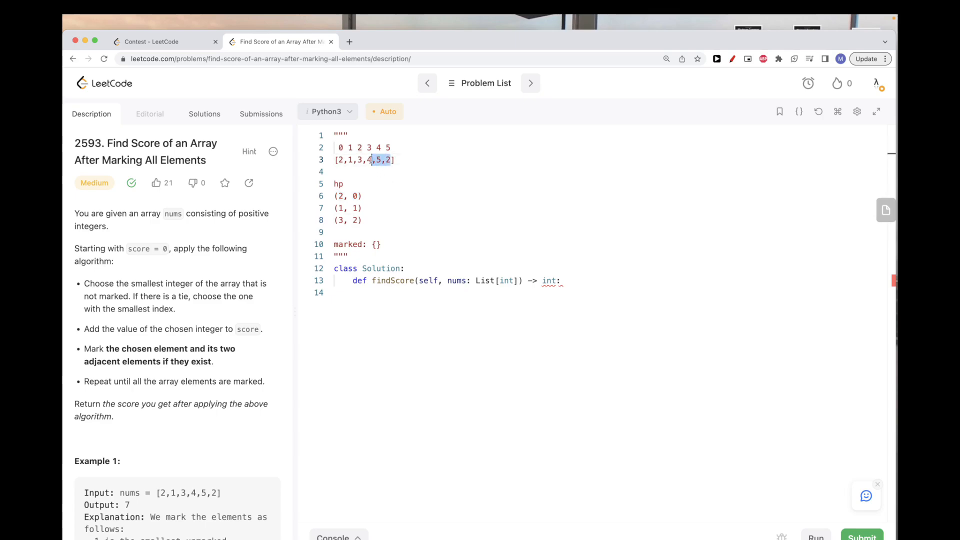
- Trim the example to [2,1,3,4], add (4, 3) to the heap list and a score line
{"action": "key", "text": "Backspace"}
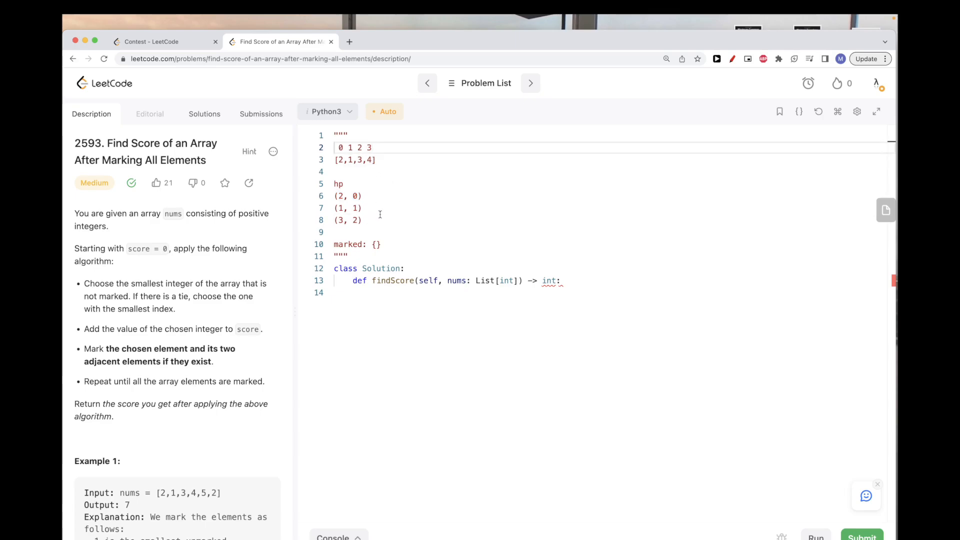
{"action": "type", "text": "(4, 3)"}
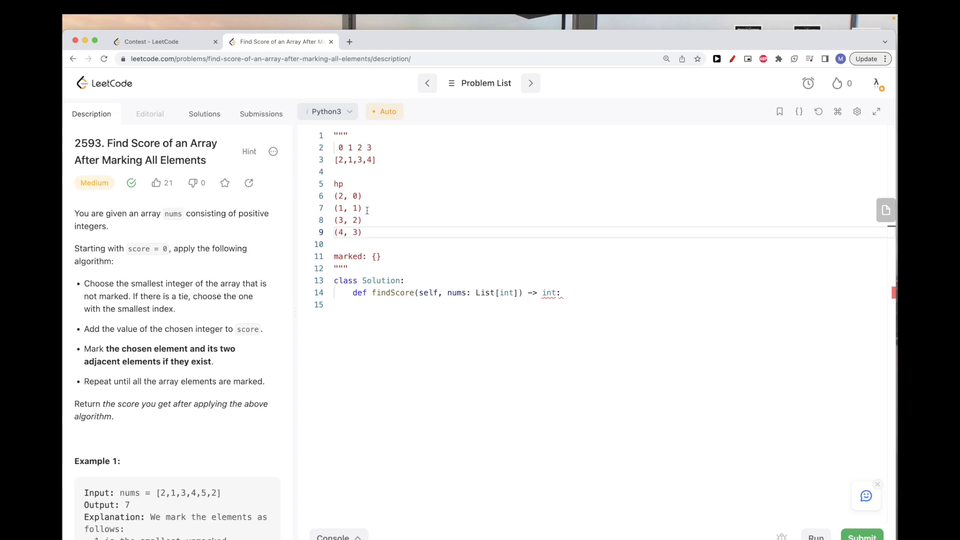
{"action": "type", "text": "<-"}
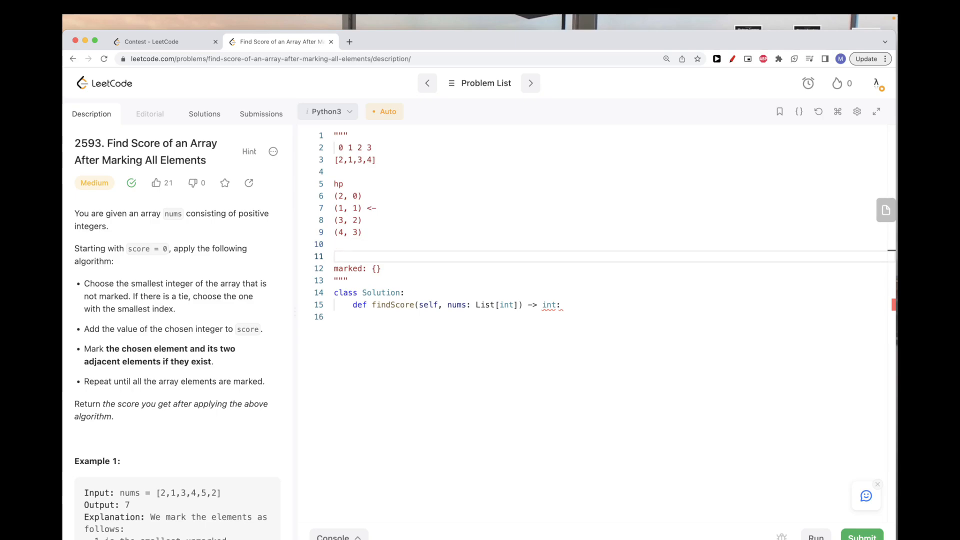
{"action": "type", "text": "score"}
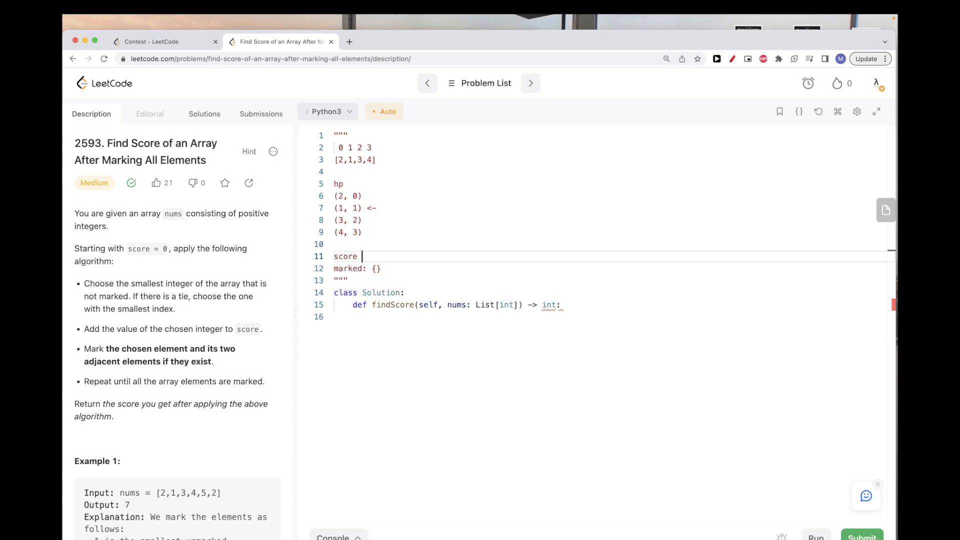
{"action": "type", "text": "= 0"}
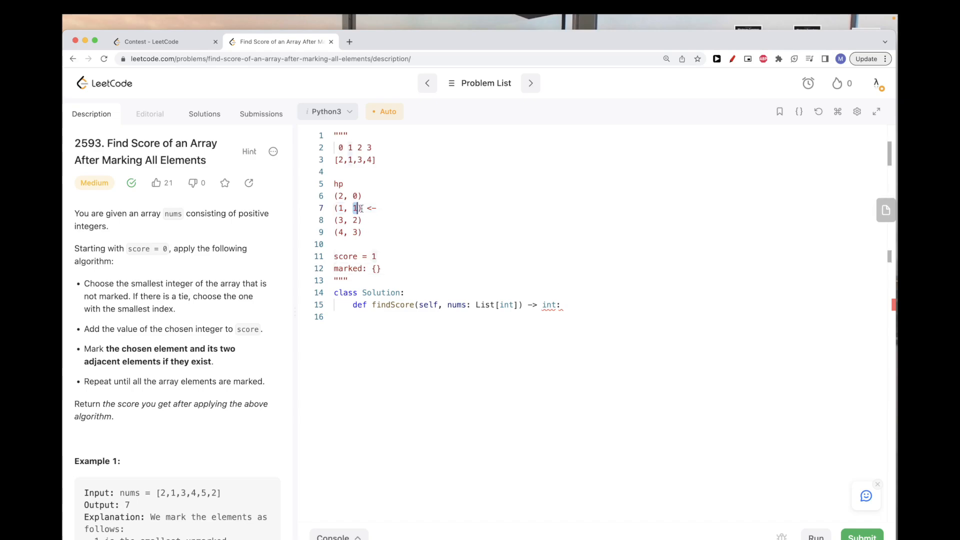
- Trace popping (1, 1): fill marked with 1, 0, 2 and remove (1, 1) from the heap
{"action": "left_click", "coordinate": [380, 268]}
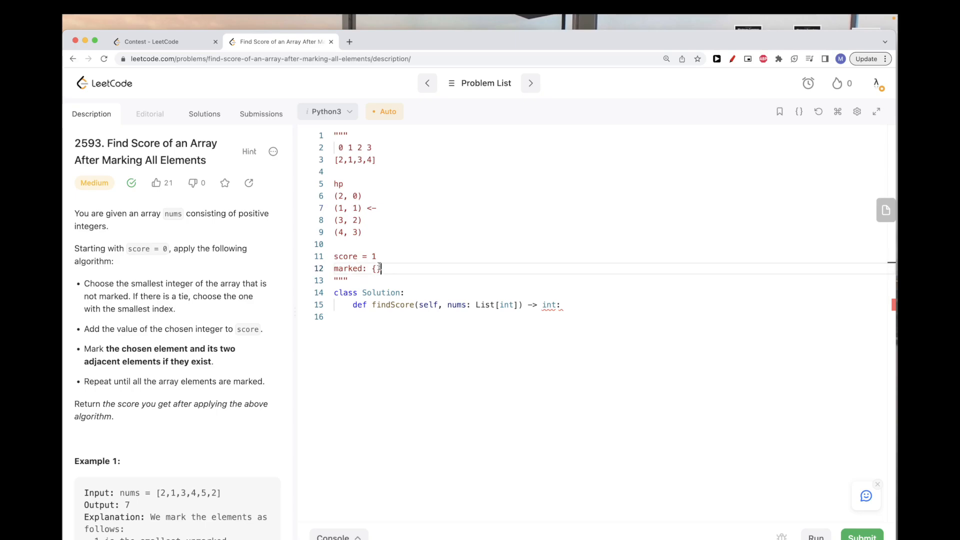
{"action": "type", "text": "1,"}
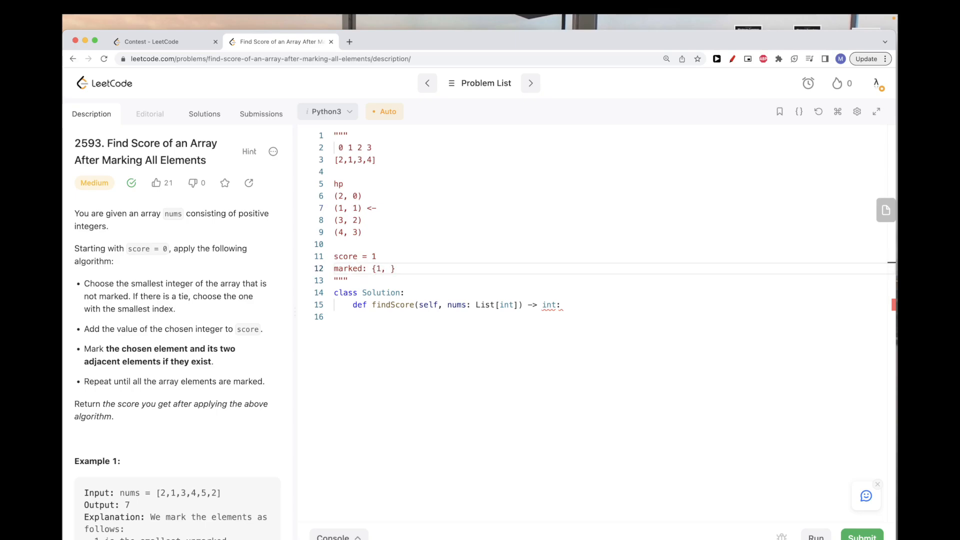
{"action": "double_click", "coordinate": [348, 160]}
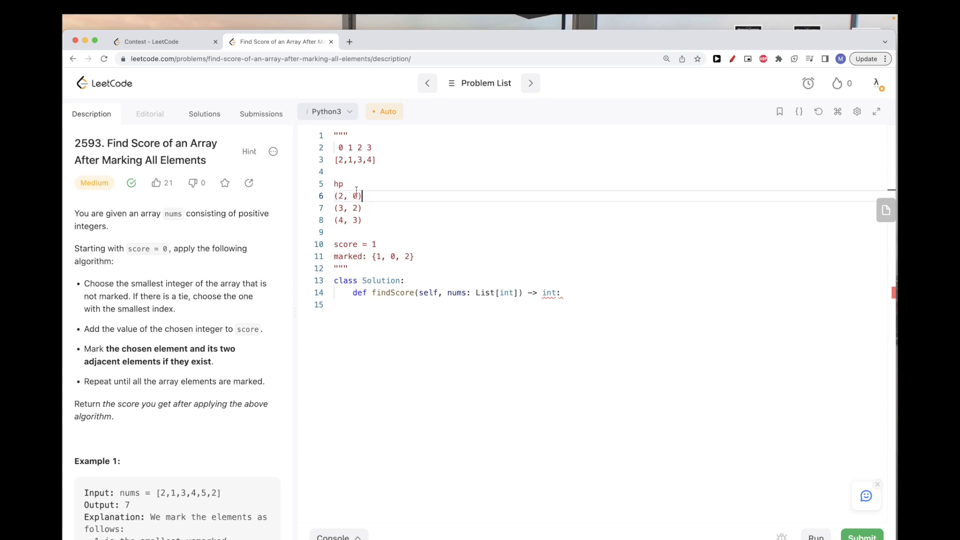
- Empty the heap of (2, 0), (3, 2), (4, 3), add 3 to marked and raise score to 5
{"action": "type", "text": "<-"}
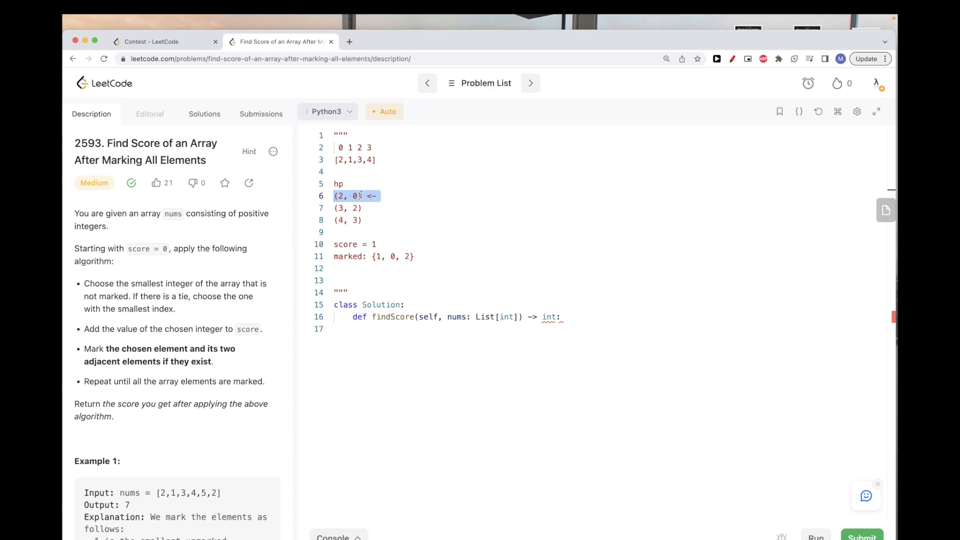
{"action": "key", "text": "Backspace"}
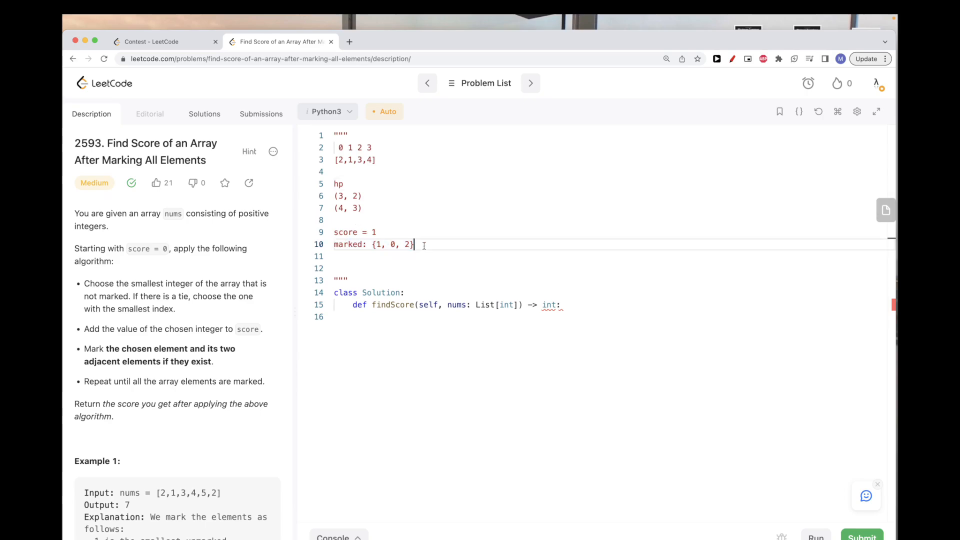
{"action": "left_click", "coordinate": [362, 196]}
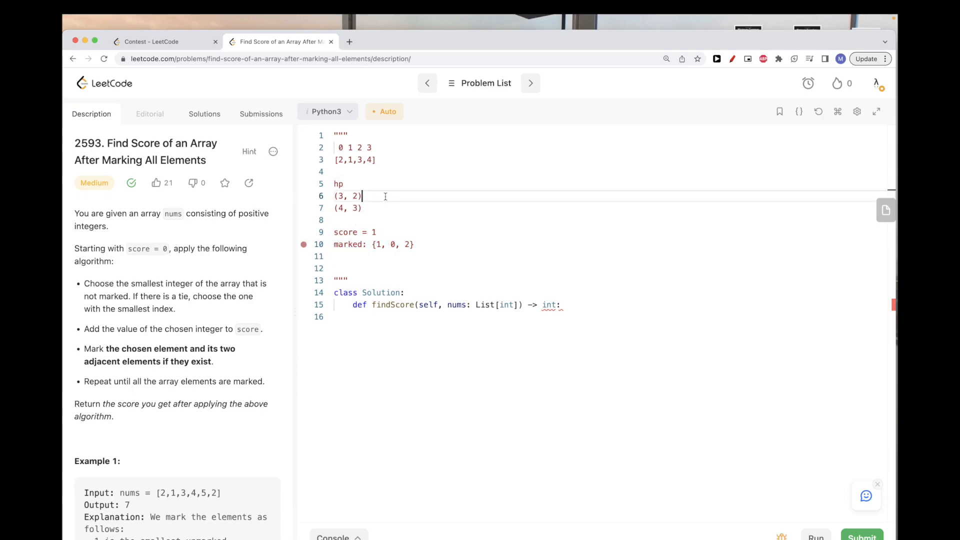
{"action": "type", "text": "<-"}
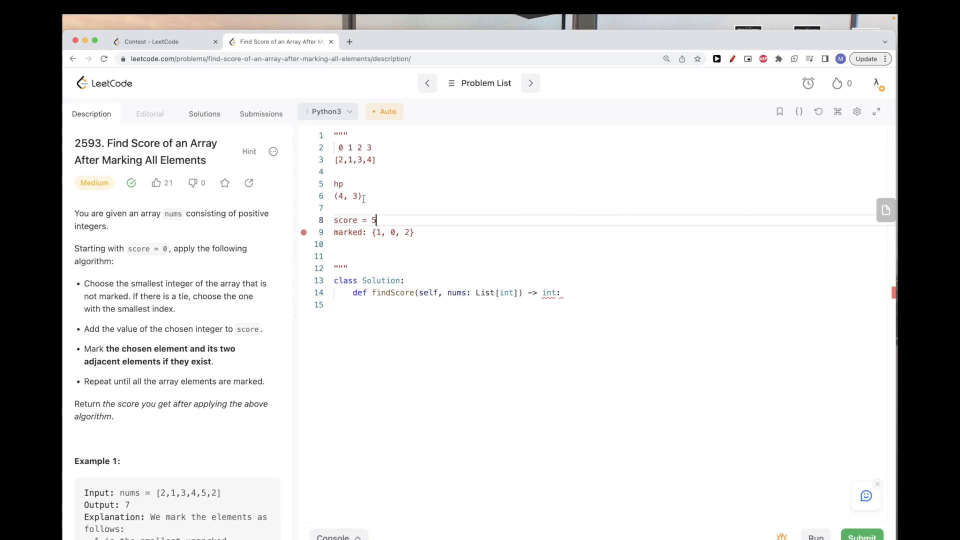
{"action": "type", "text": "<-"}
{"action": "left_click", "coordinate": [611, 232]}
{"action": "type", "text": ", "}
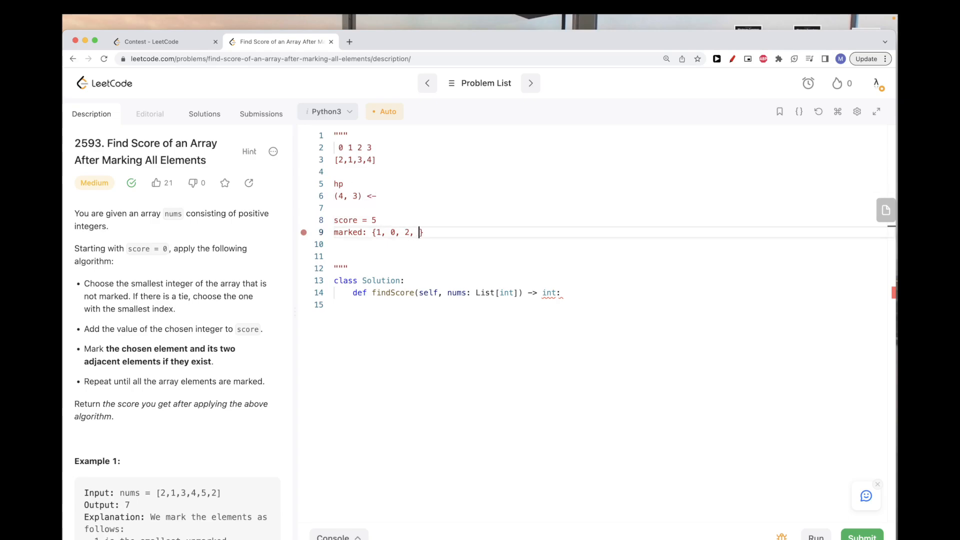
{"action": "type", "text": "3}"}
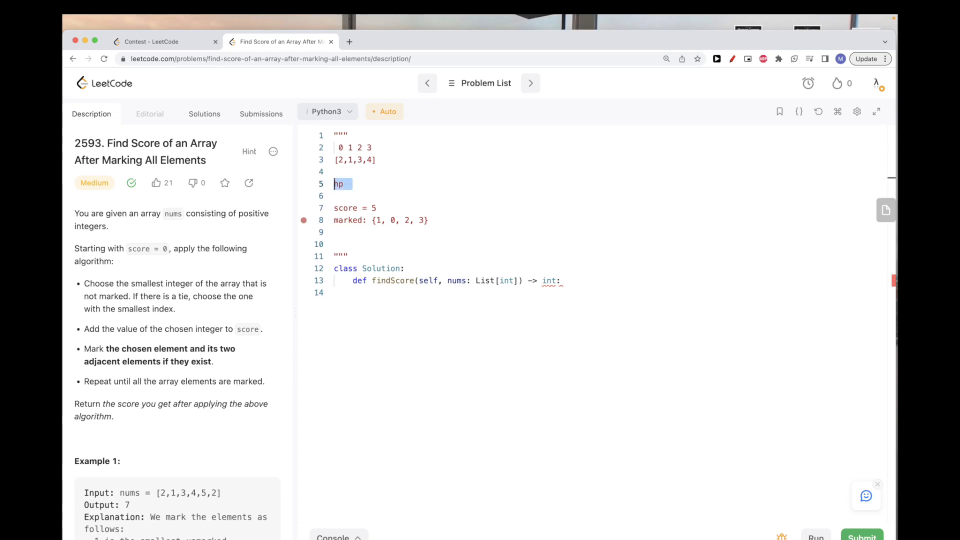
{"action": "left_click", "coordinate": [348, 208]}
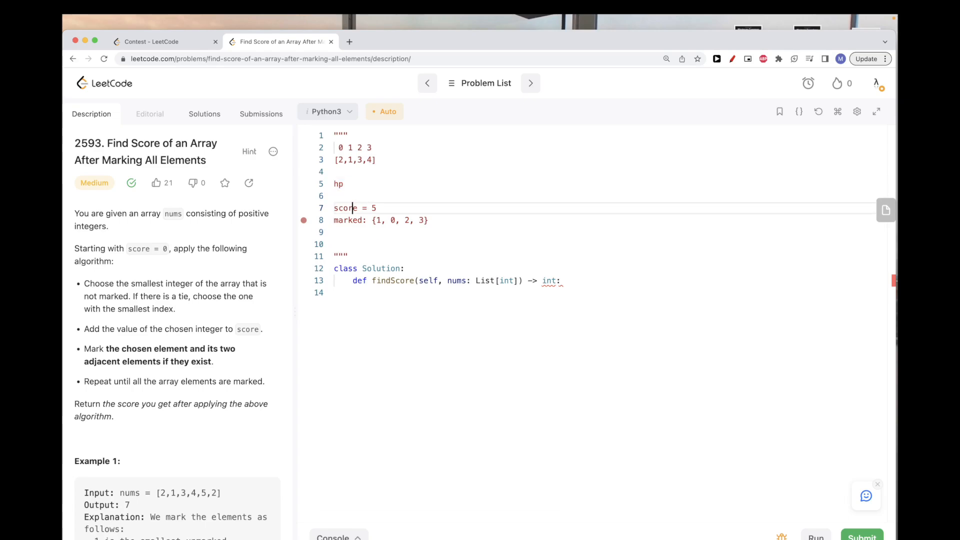
{"action": "type", "text": "<-"}
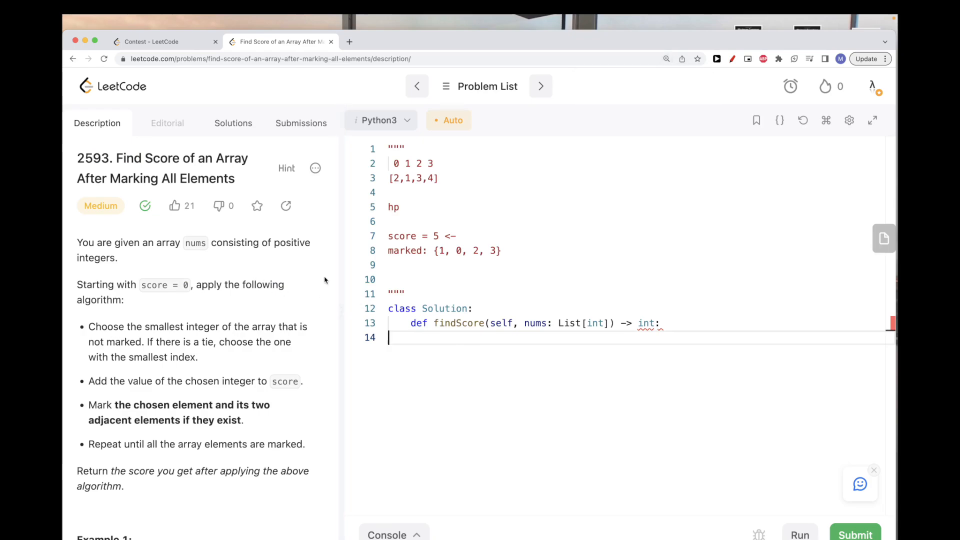
- Build pq as (num, i) pairs over enumerate(nums), heapify it and set score = 0
{"action": "left_click", "coordinate": [69, 312]}
{"action": "type", "text": "pq = [("}
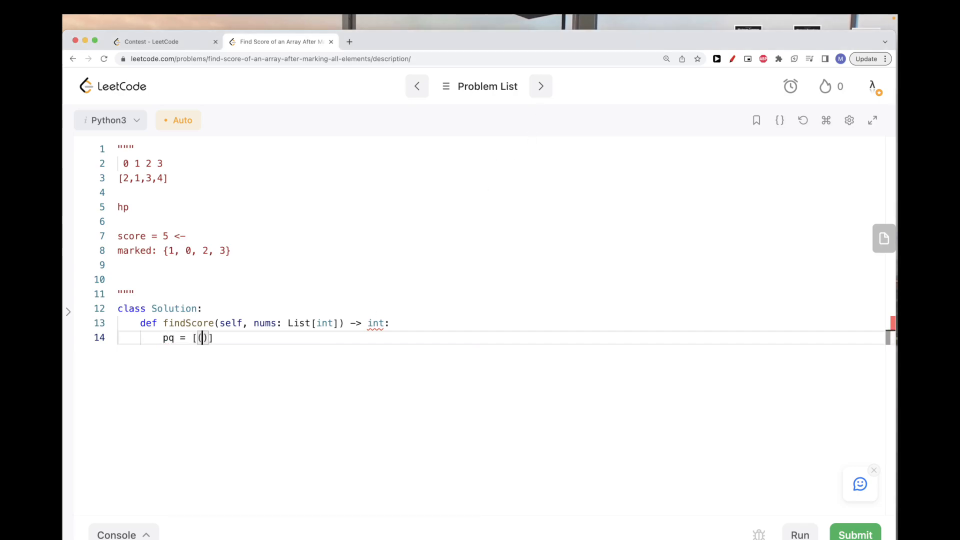
{"action": "type", "text": "num, i"}
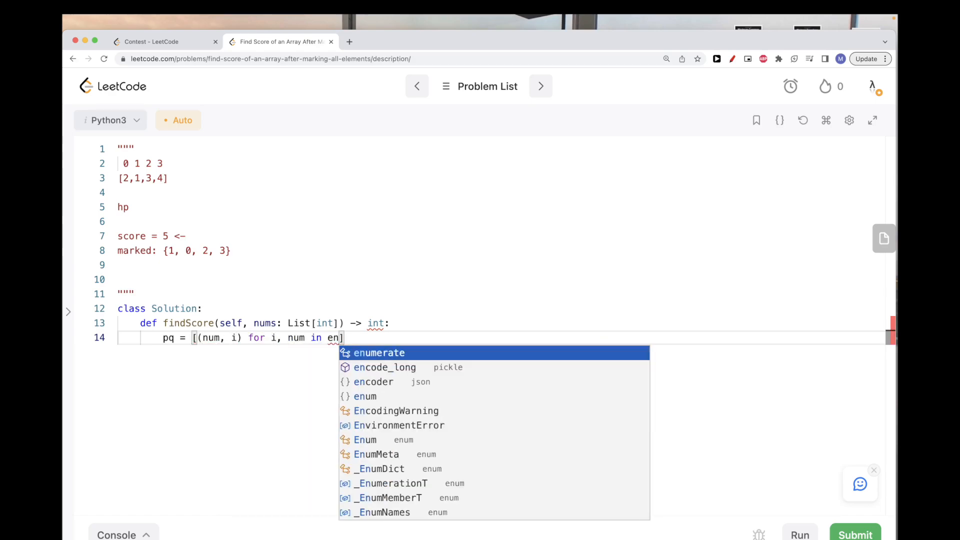
{"action": "key", "text": "Enter"}
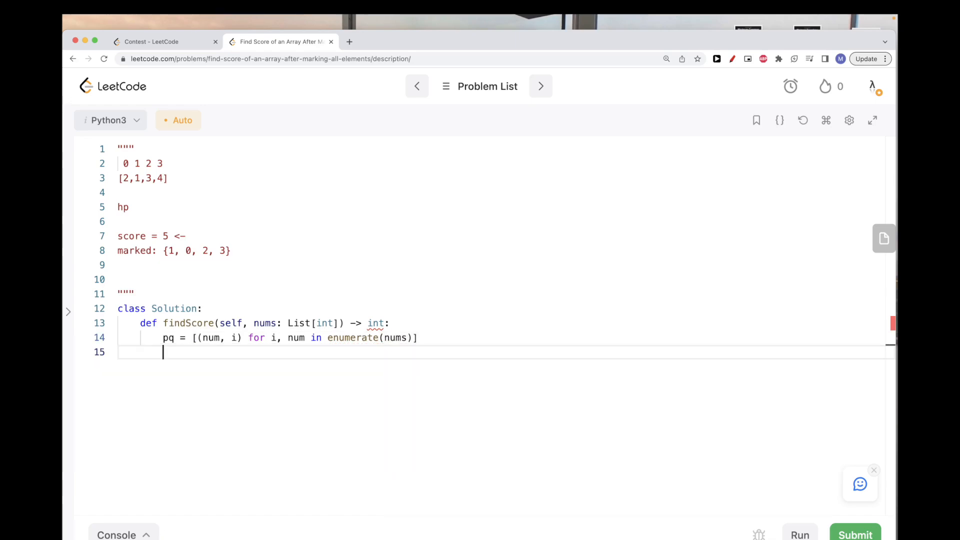
{"action": "type", "text": "heapq.he"}
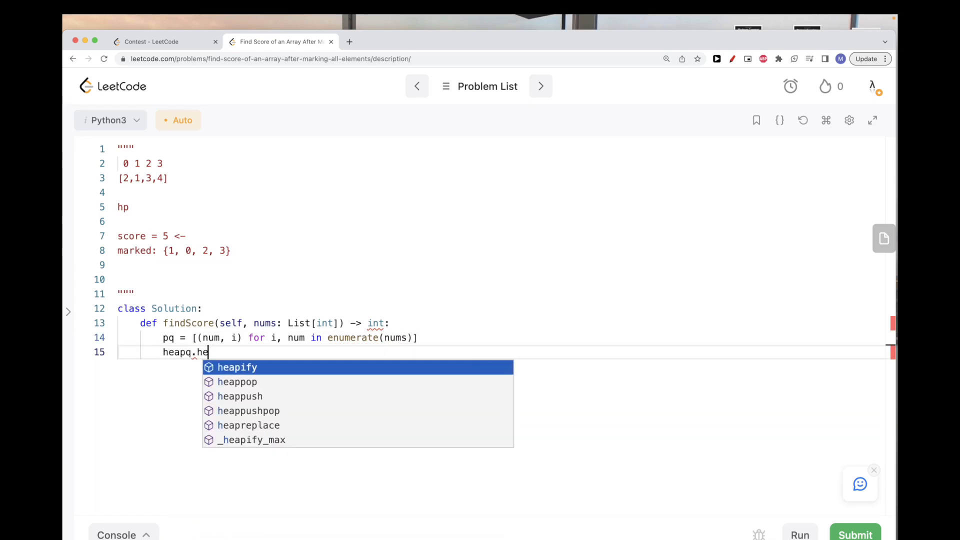
{"action": "key", "text": "Enter"}
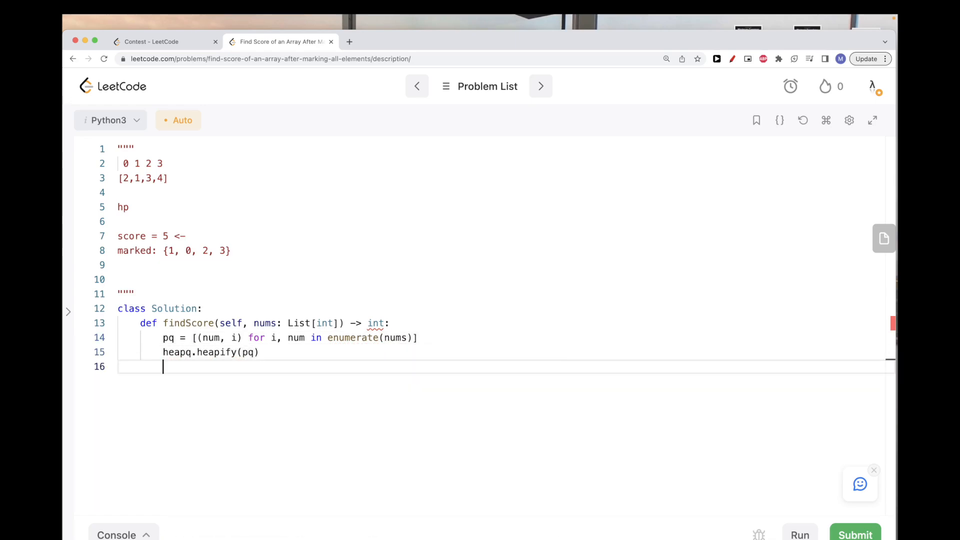
{"action": "type", "text": "score = 0"}
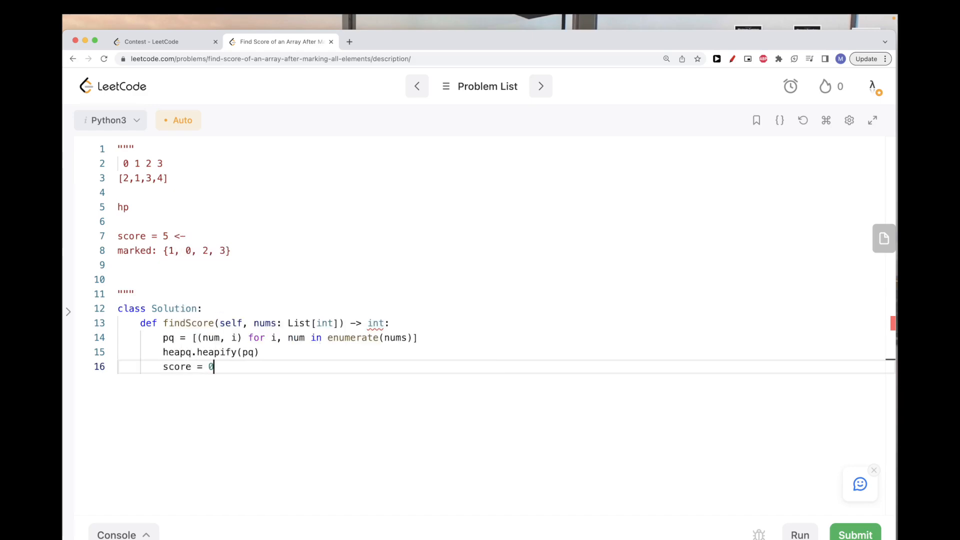
- Add a while pq loop that pops (num, i) with heapq.heappop(pq)
{"action": "type", "text": "while pq:"}
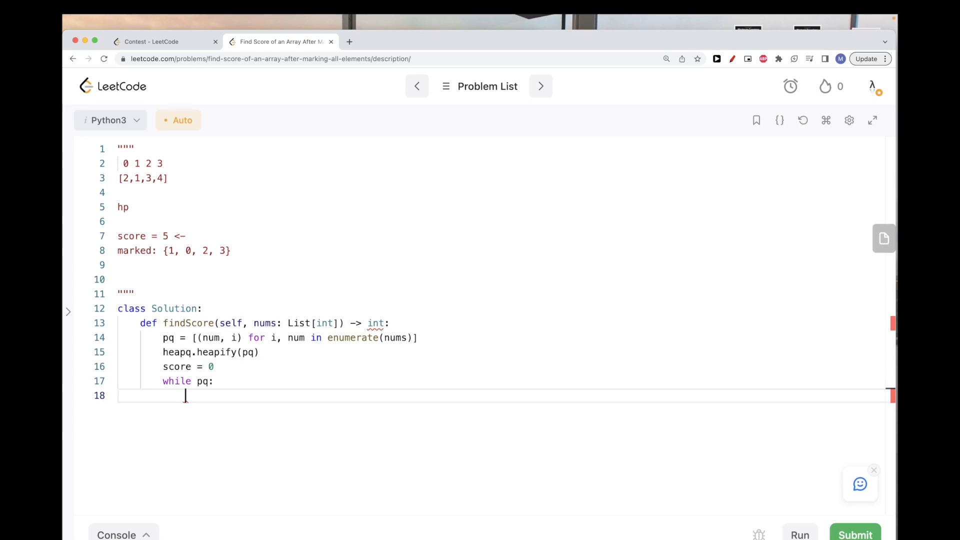
{"action": "type", "text": "num, u"}
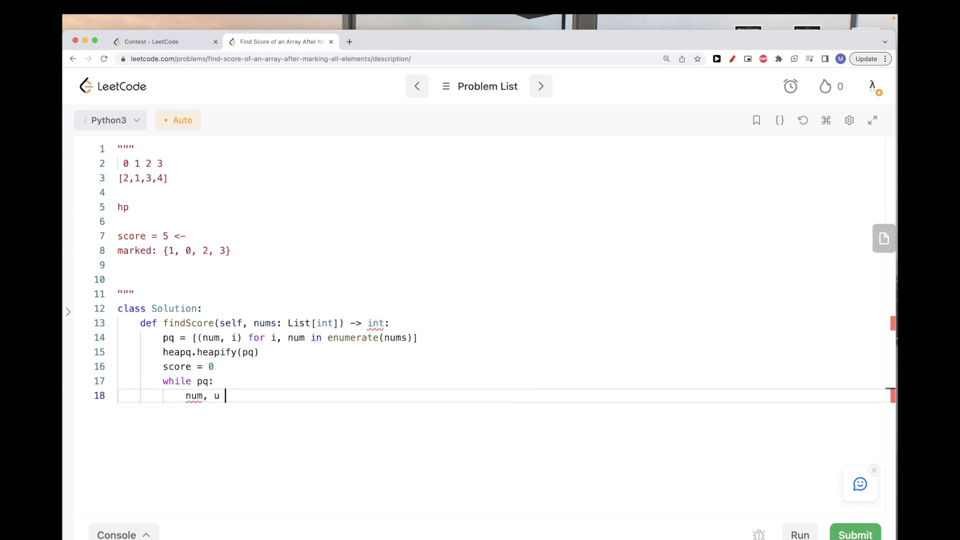
{"action": "type", "text": "i"}
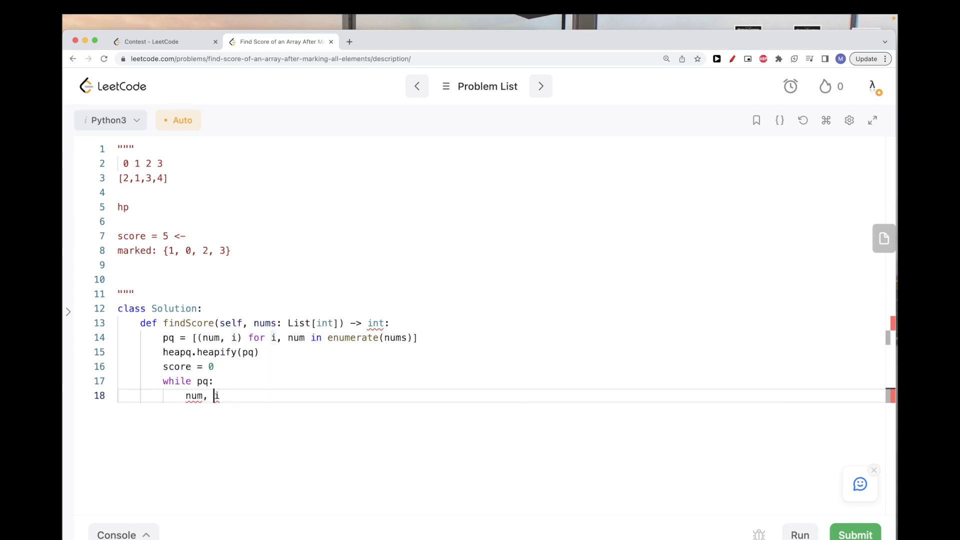
{"action": "type", "text": "= heapq.heap"}
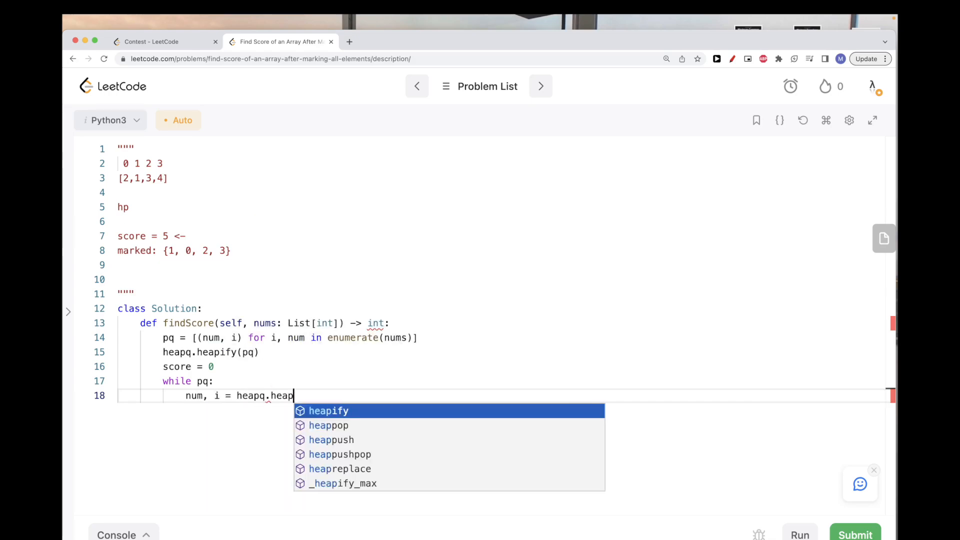
{"action": "type", "text": "op(pq"}
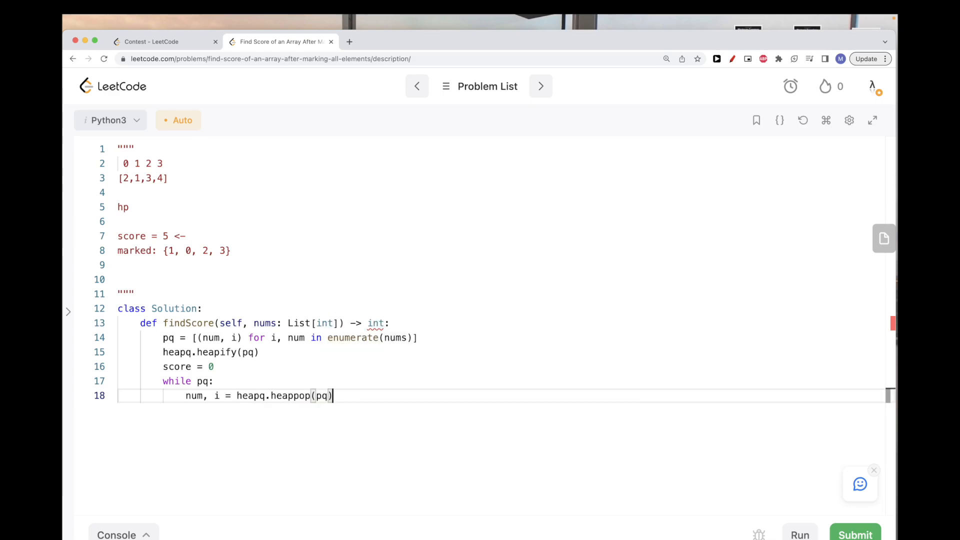
{"action": "type", "text": "uf"}
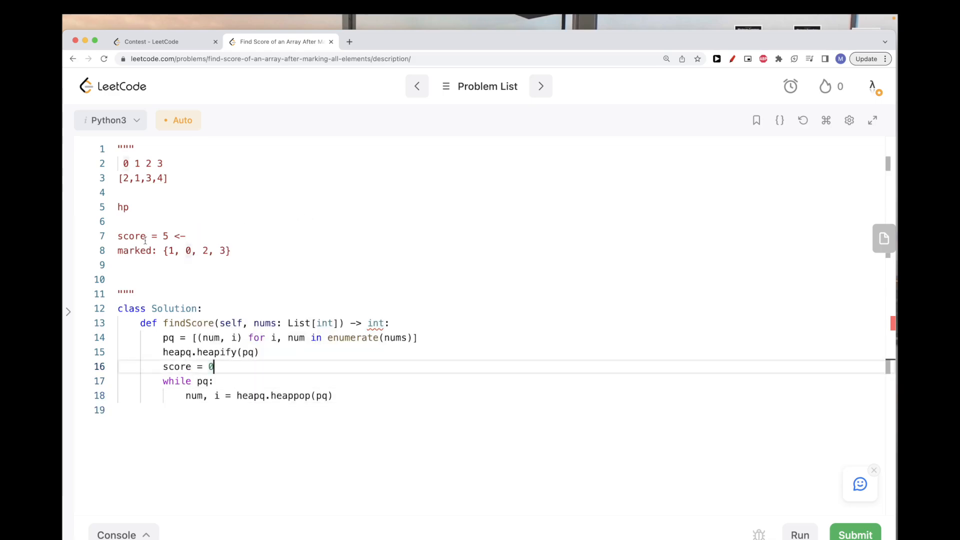
- Keep marked = set(); for each unmarked popped i, add i, i + 1 and i - 1 to marked
{"action": "type", "text": "marked = set("}
{"action": "left_click", "coordinate": [500, 410]}
{"action": "type", "text": "if"}
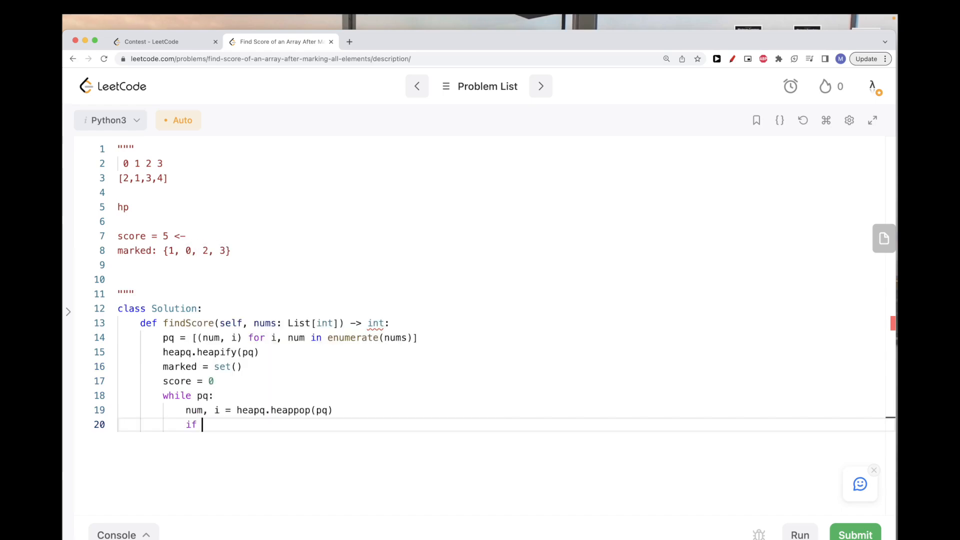
{"action": "type", "text": "i not in"}
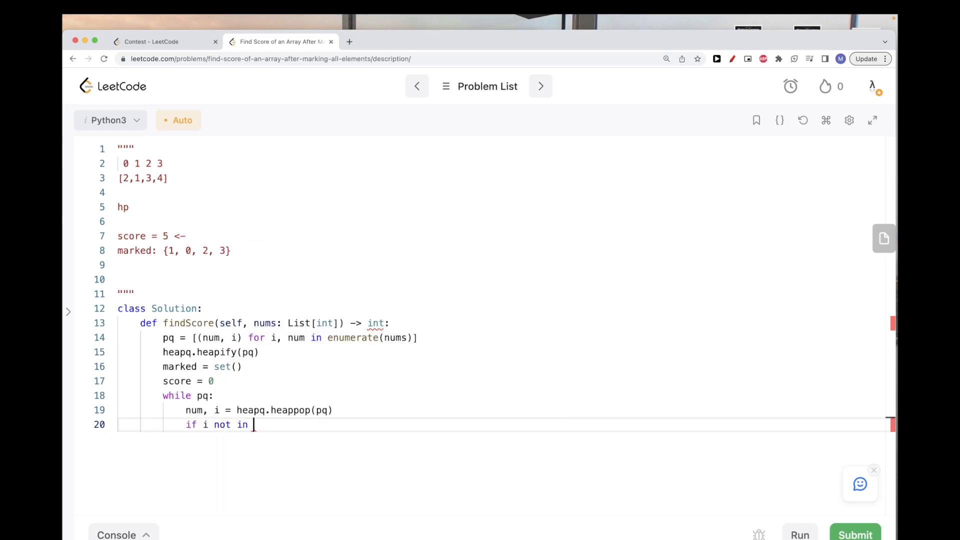
{"action": "type", "text": "marked:"}
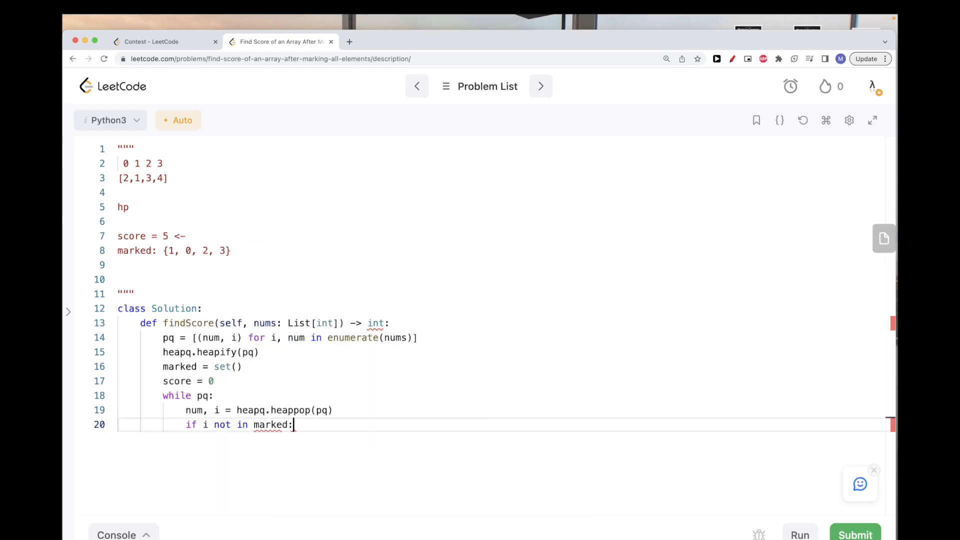
{"action": "type", "text": "marked"}
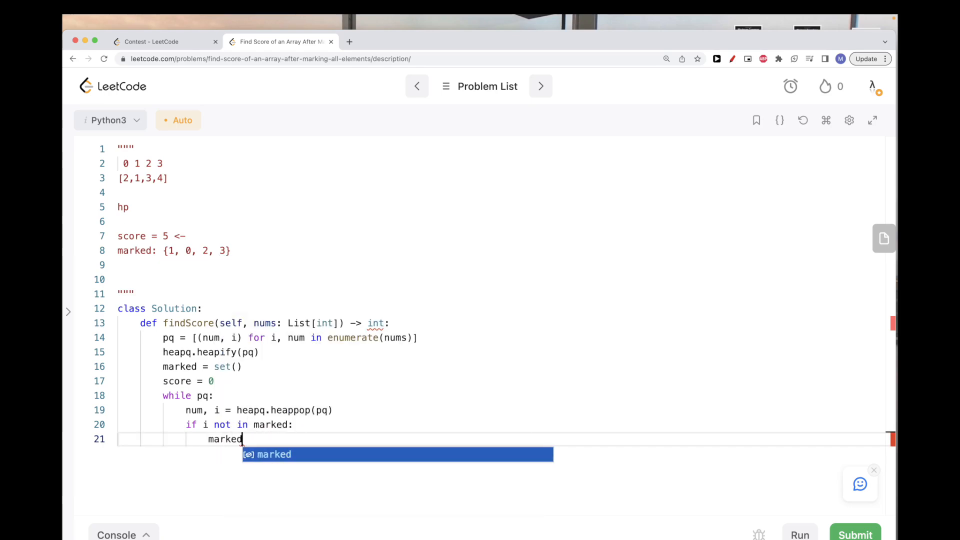
{"action": "type", "text": ".add("}
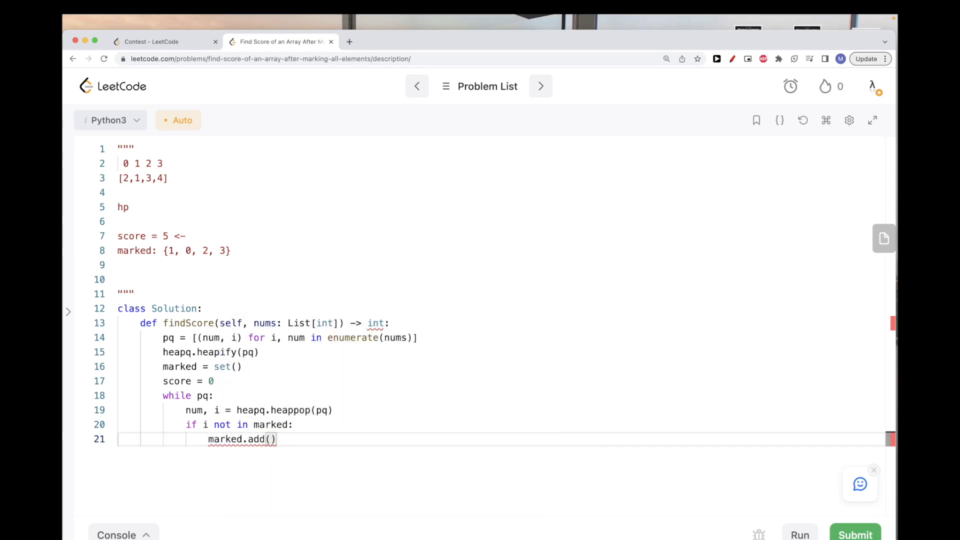
{"action": "type", "text": "i"}
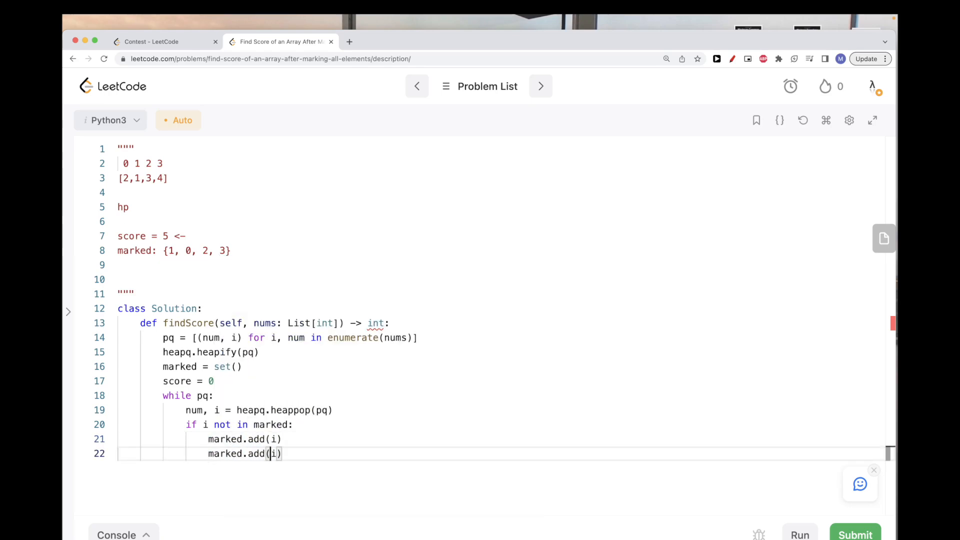
{"action": "type", "text": "+ 1"}
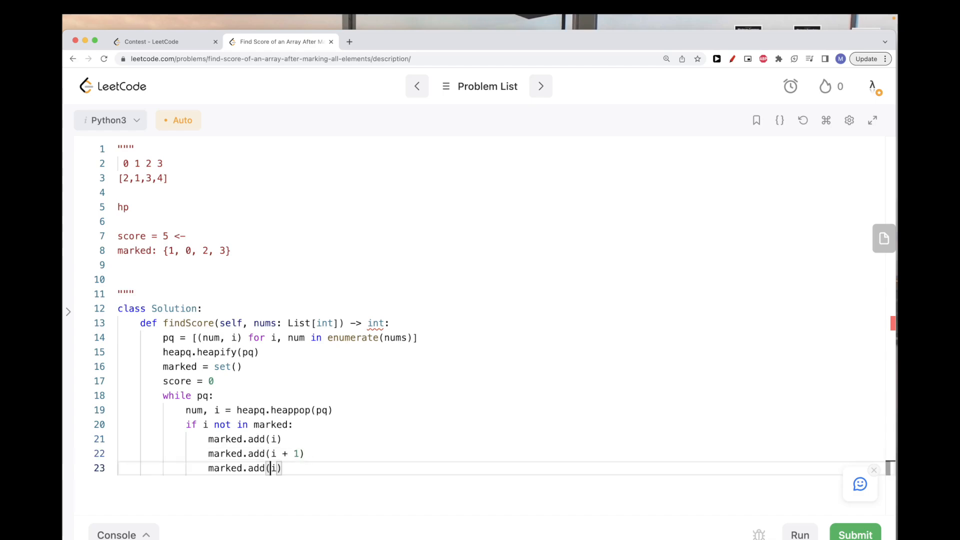
{"action": "type", "text": "- 1"}
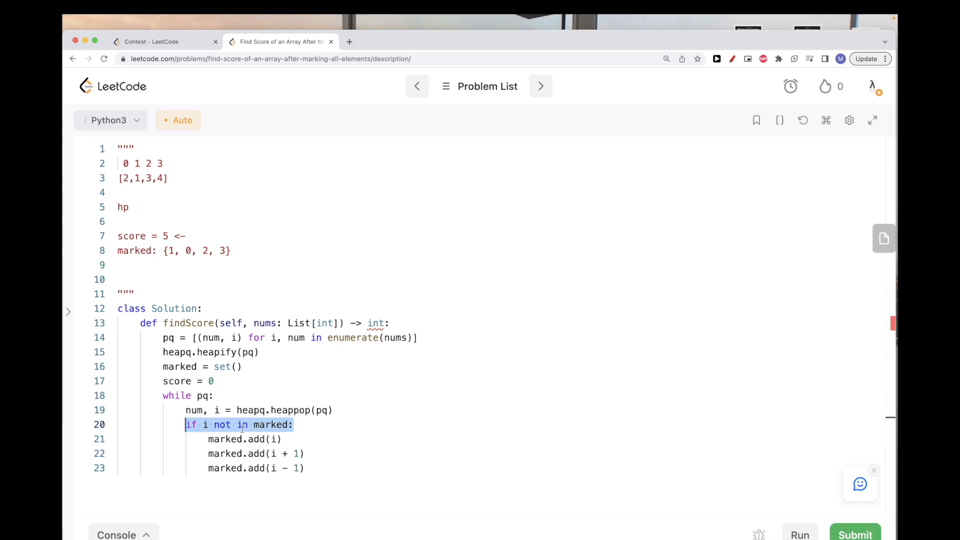
- Add score += num for each unmarked index and return score after the loop
{"action": "left_click", "coordinate": [204, 424]}
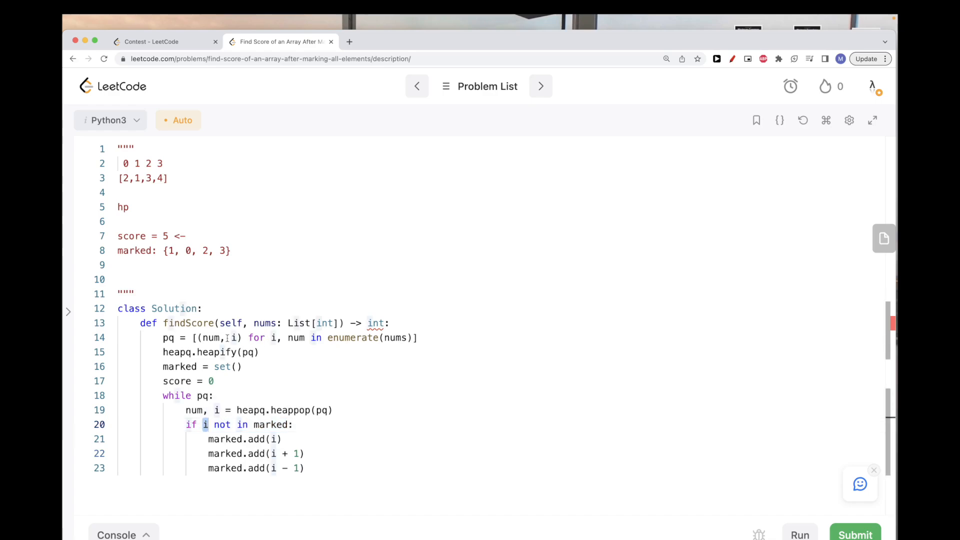
{"action": "left_click_drag", "start_coordinate": [227, 338], "coordinate": [419, 337]}
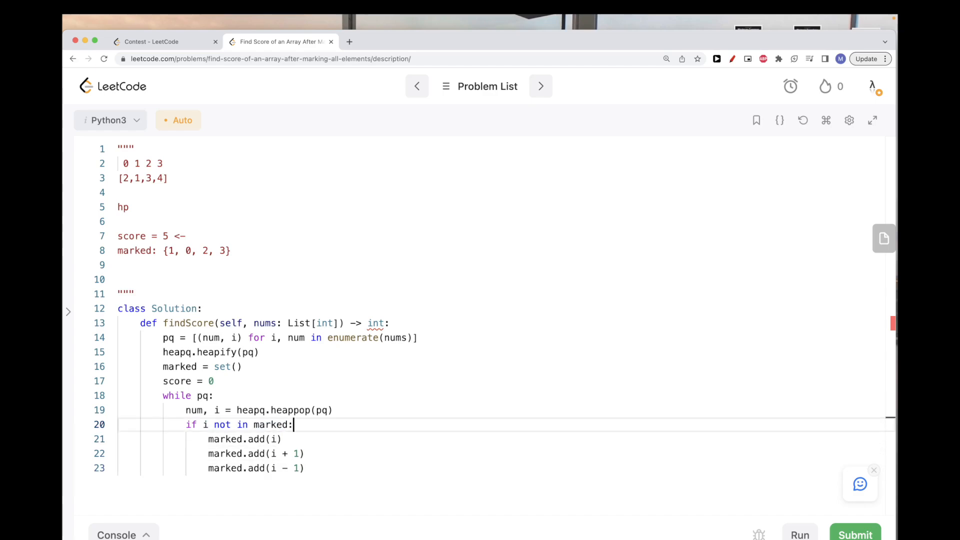
{"action": "type", "text": "score +="}
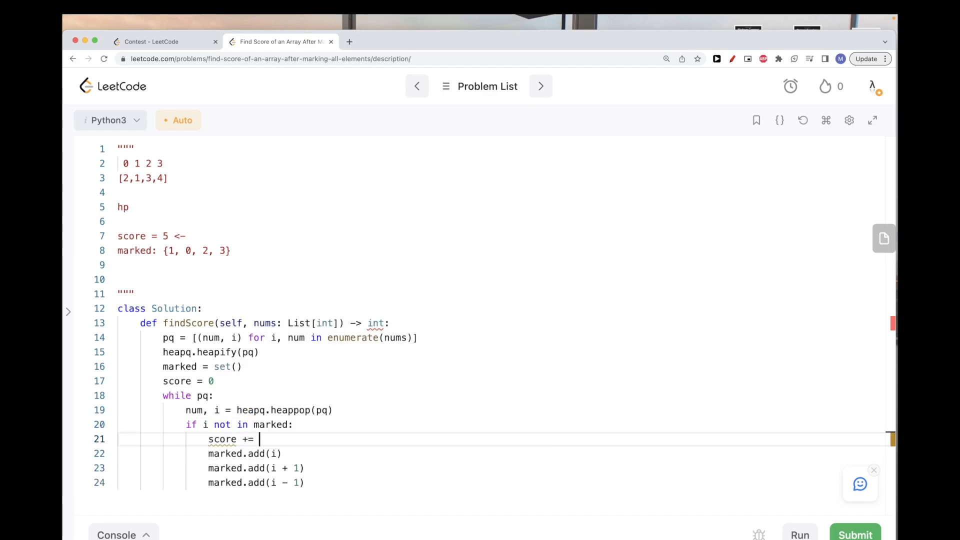
{"action": "type", "text": "num"}
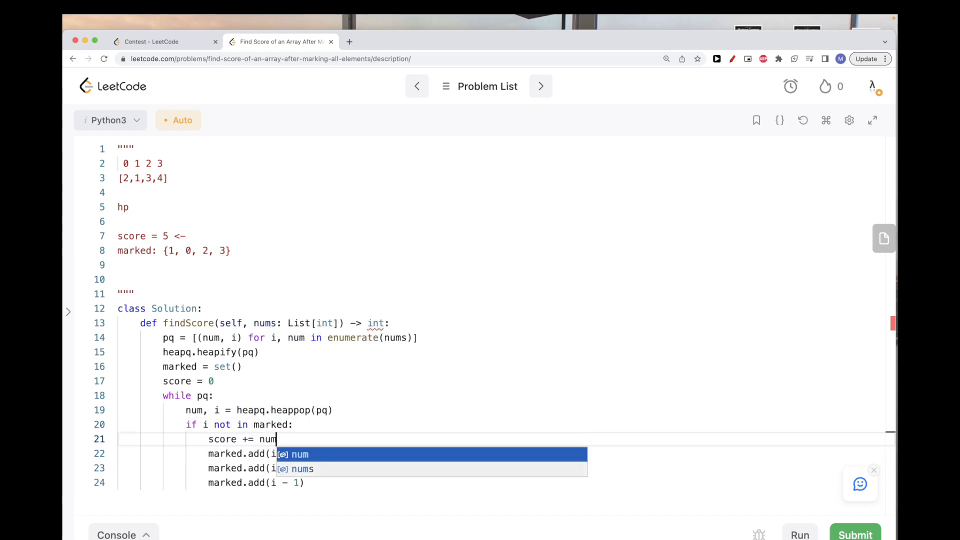
{"action": "key", "text": "Enter"}
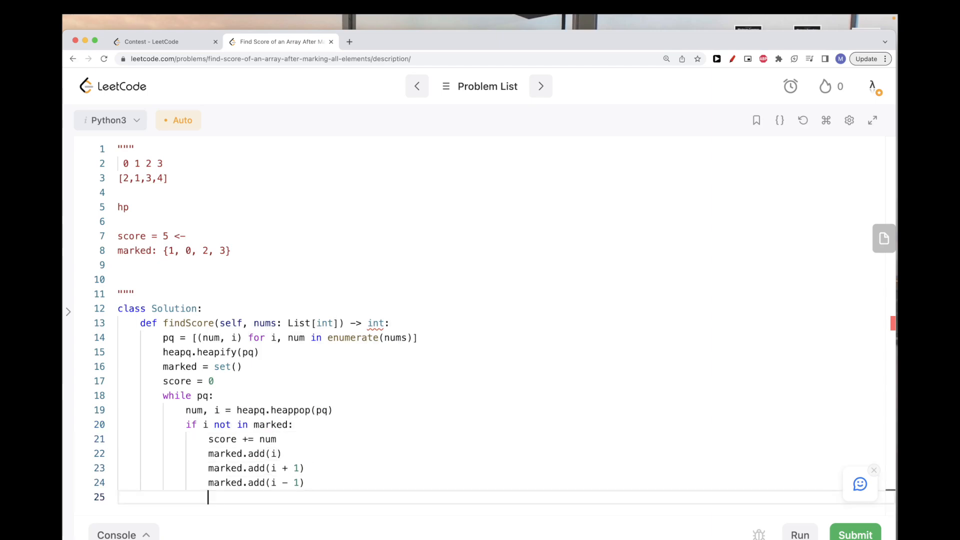
{"action": "type", "text": "reutrn"}
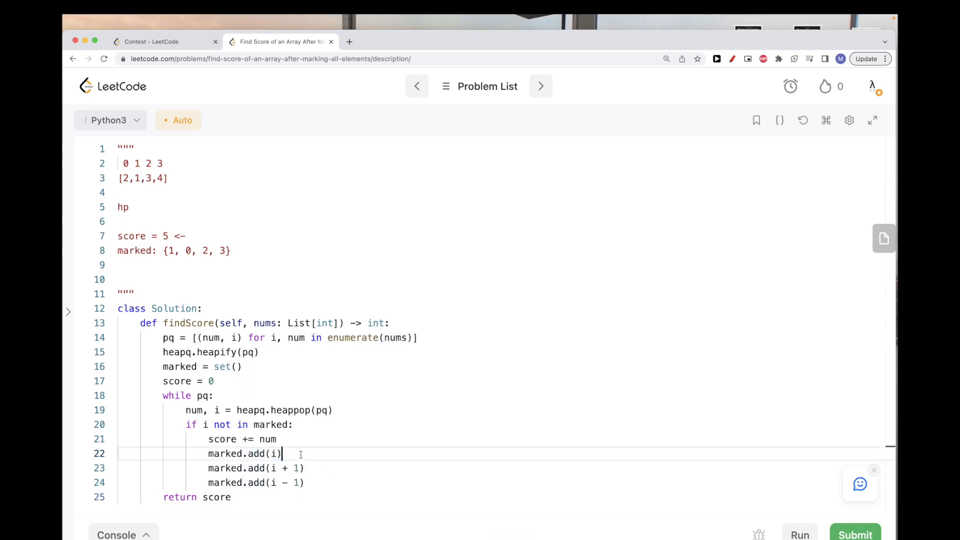
{"action": "left_click", "coordinate": [238, 497]}
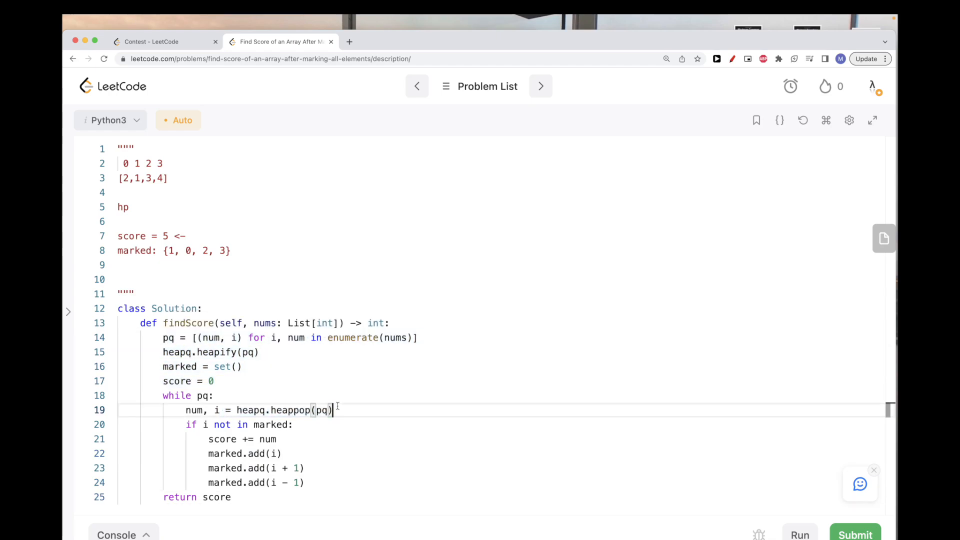
{"action": "double_click", "coordinate": [241, 439]}
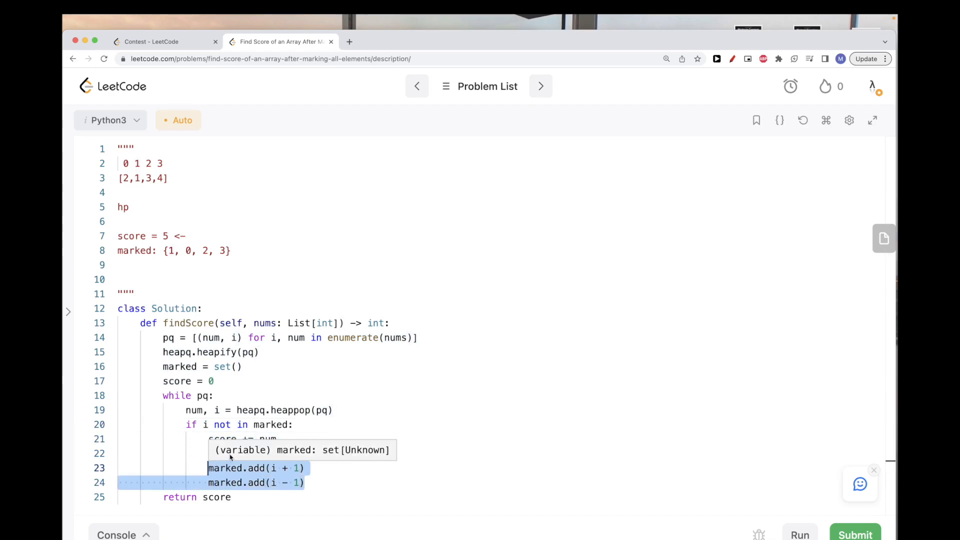
- Run the findScore solution on the samples, submit it for an Accepted verdict, and return to the editor
{"action": "left_click", "coordinate": [800, 534]}
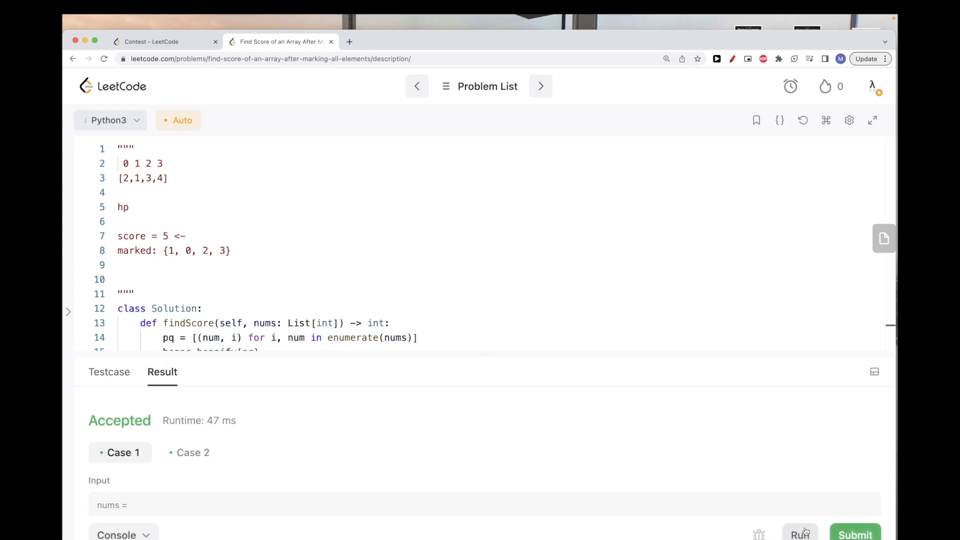
{"action": "left_click", "coordinate": [855, 534]}
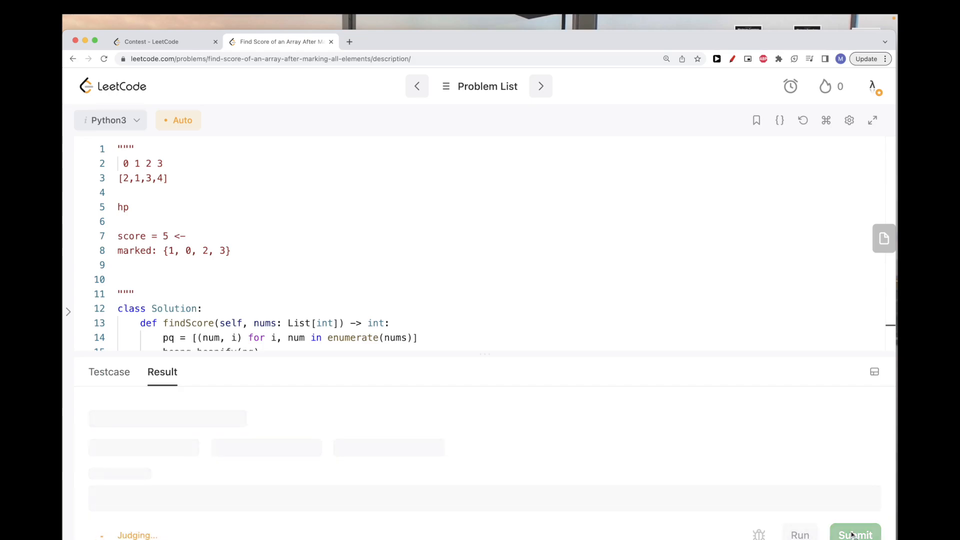
{"action": "left_click", "coordinate": [855, 534]}
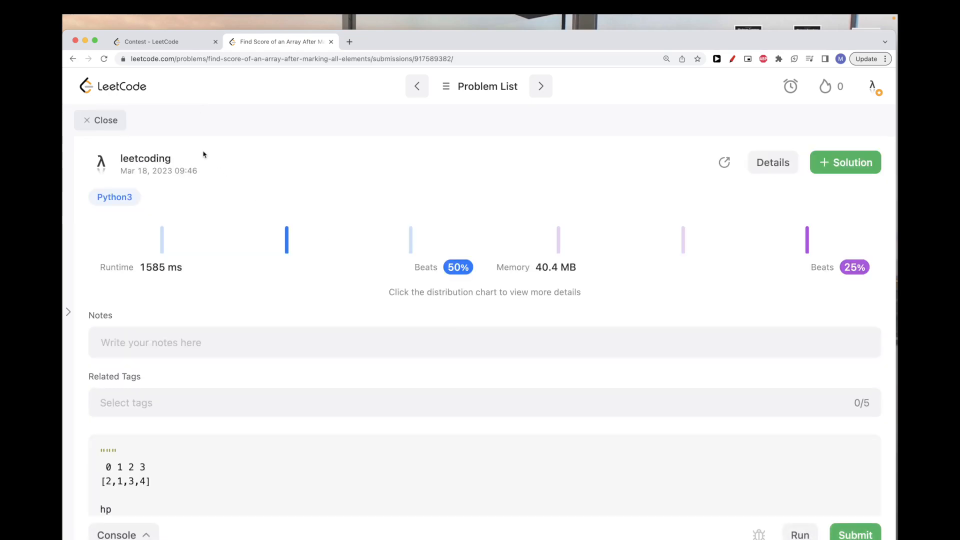
{"action": "left_click", "coordinate": [100, 120]}
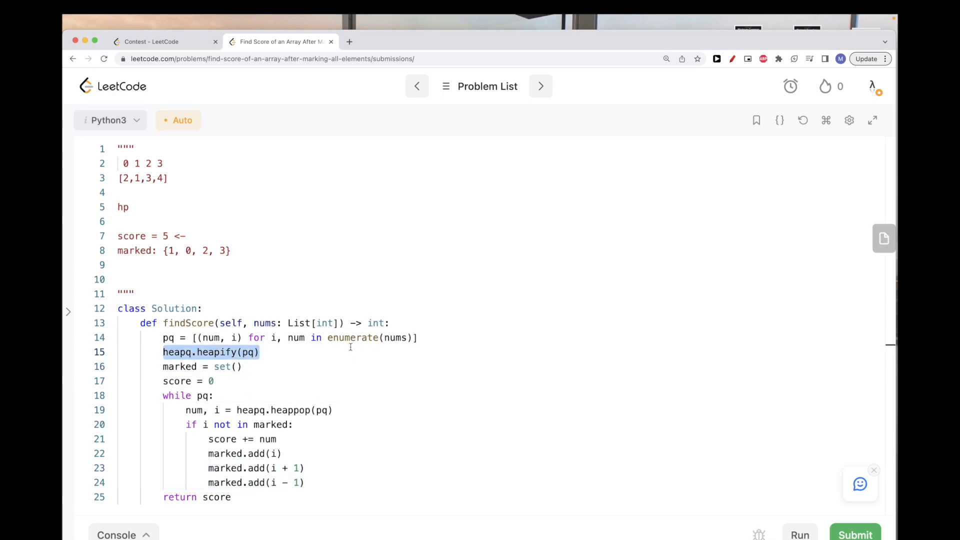
{"action": "left_click", "coordinate": [332, 410]}
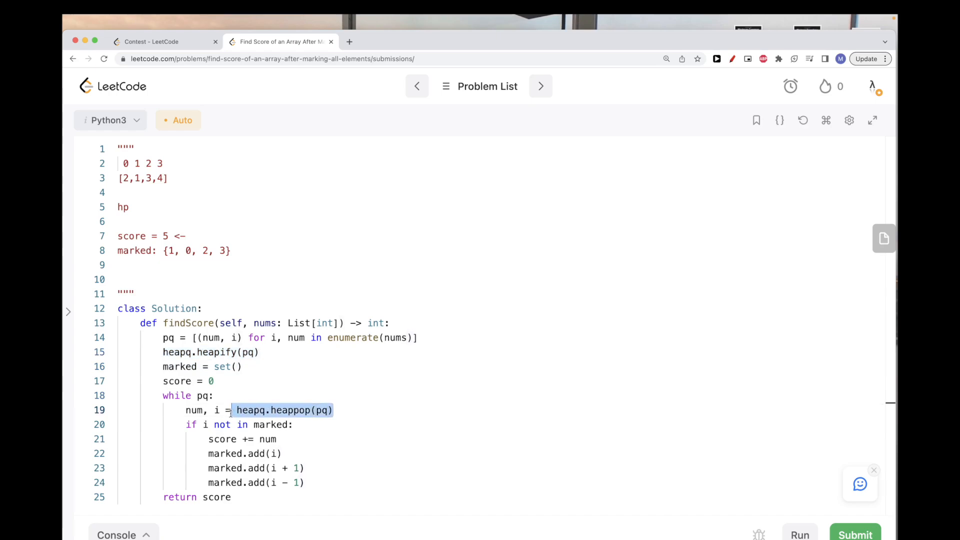
{"action": "left_click", "coordinate": [190, 395]}
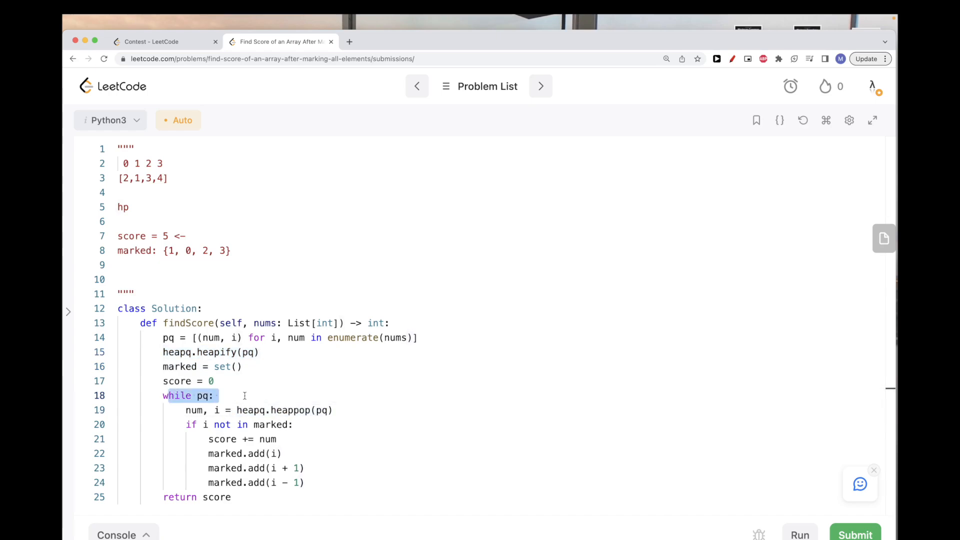
{"action": "mouse_move", "coordinate": [229, 309]}
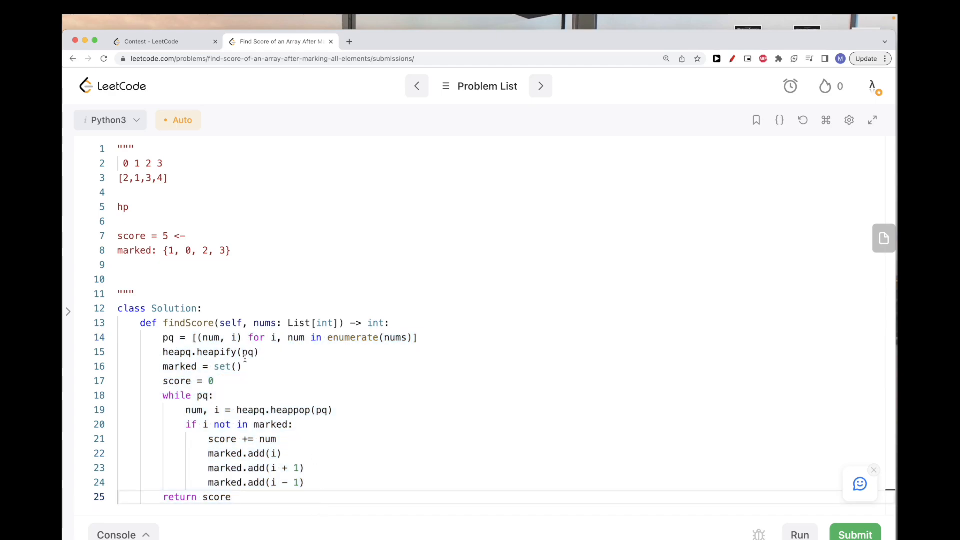
{"action": "triple_click", "coordinate": [263, 337]}
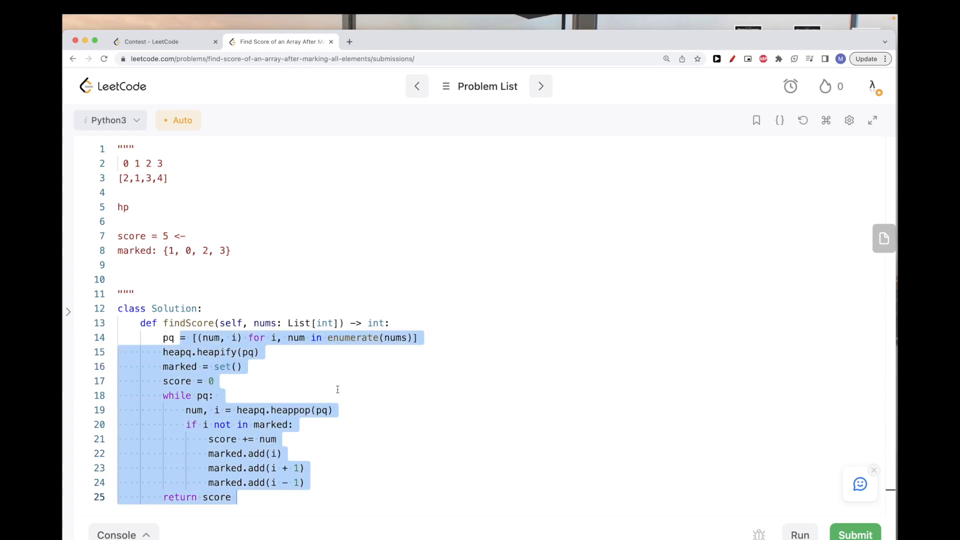
{"action": "left_click", "coordinate": [337, 395]}
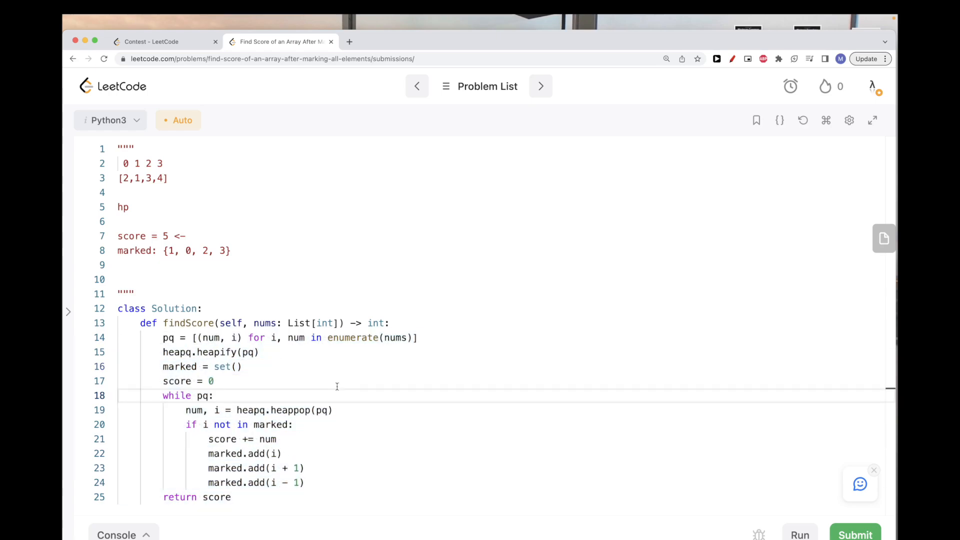